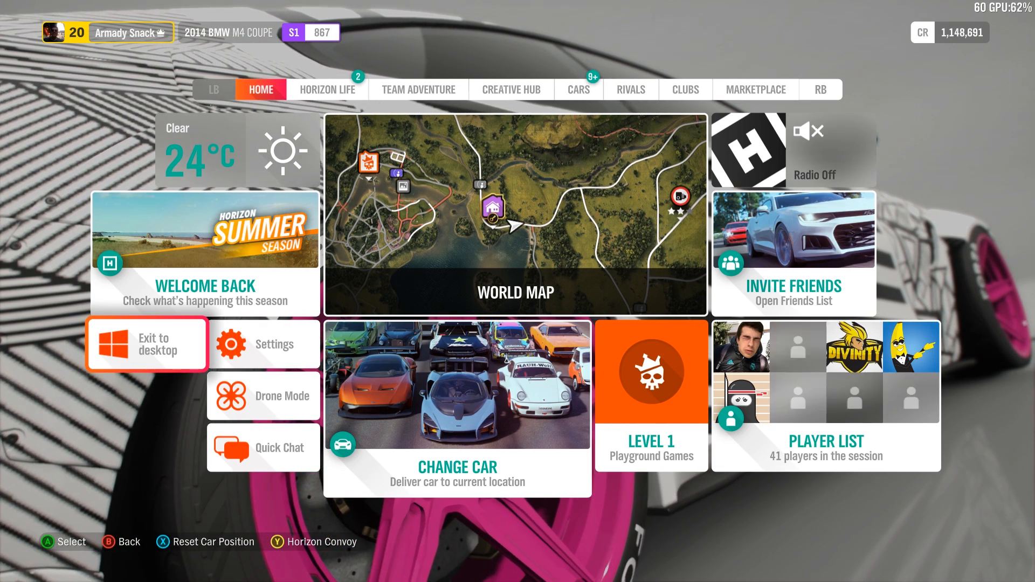
- Exit Forza Horizon 4 to the Windows desktop via the Exit to desktop tile
left_click(146, 343)
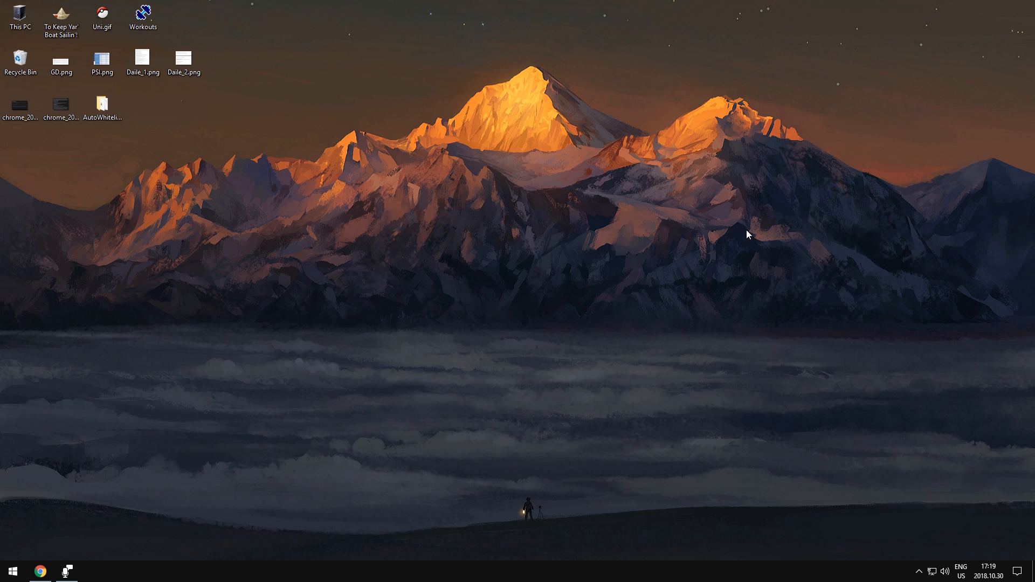
- Launch XOutput and review its Help > About version information
left_click(101, 60)
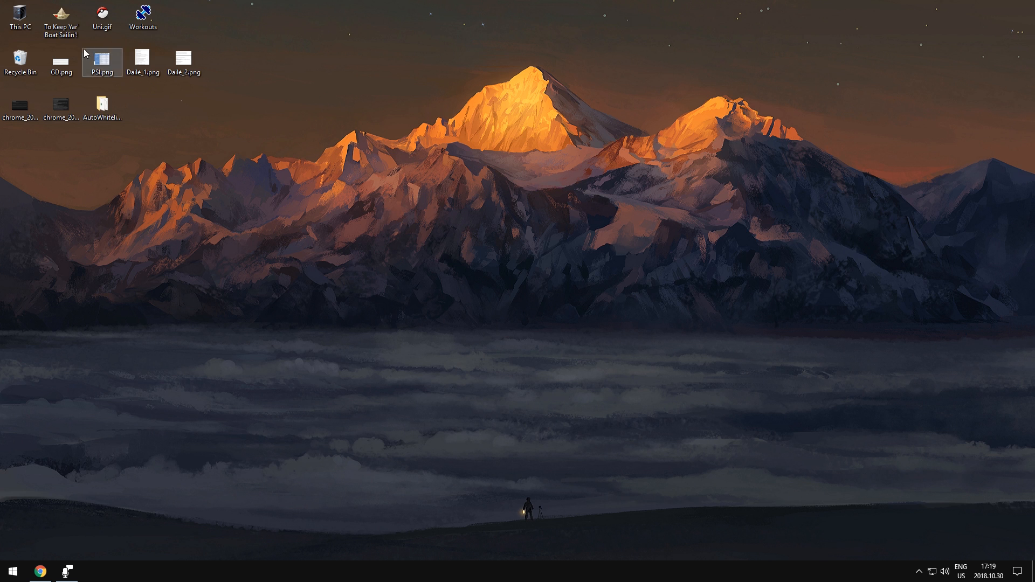
double_click(61, 18)
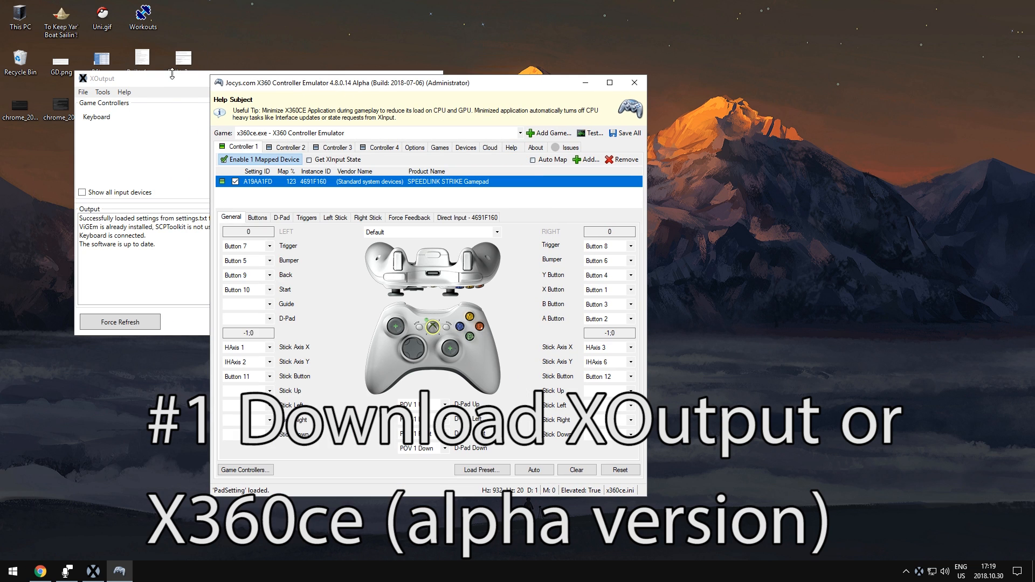
left_click(95, 155)
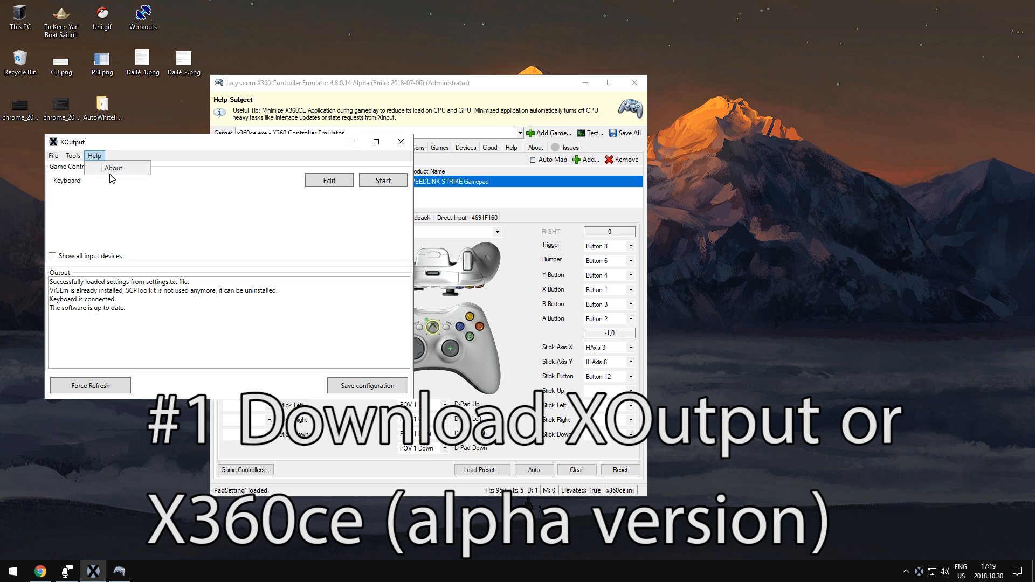
left_click(112, 167)
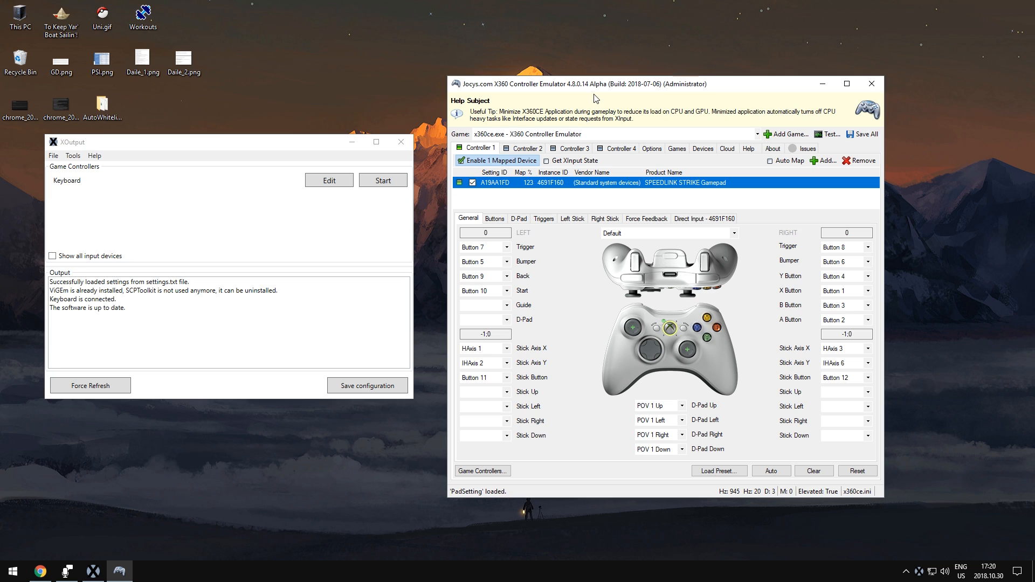
mouse_move(248, 123)
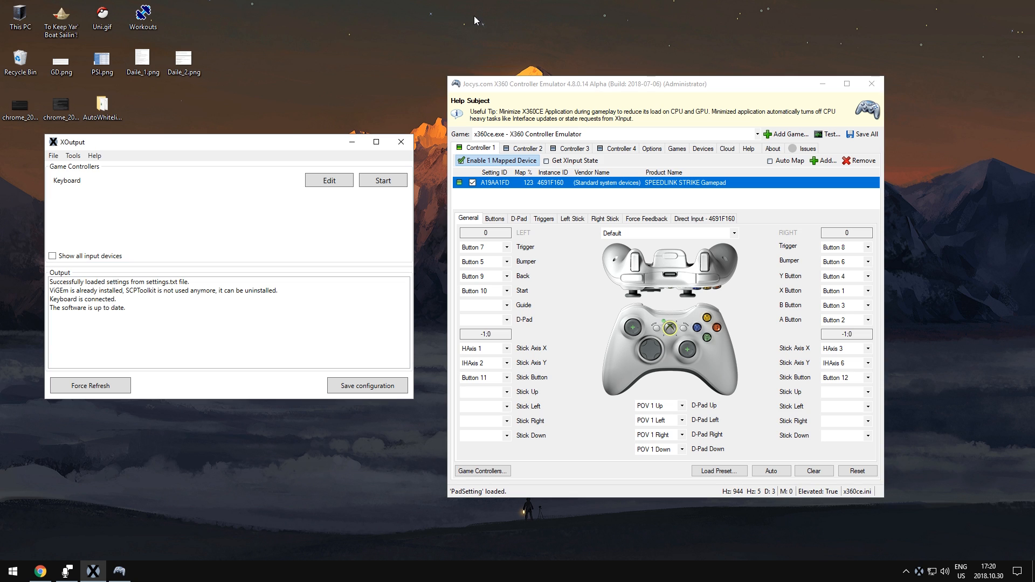
- Launch x360ce and arrange it beside XOutput with the SPEEDLINK STRIKE Gamepad mapped
left_click(848, 83)
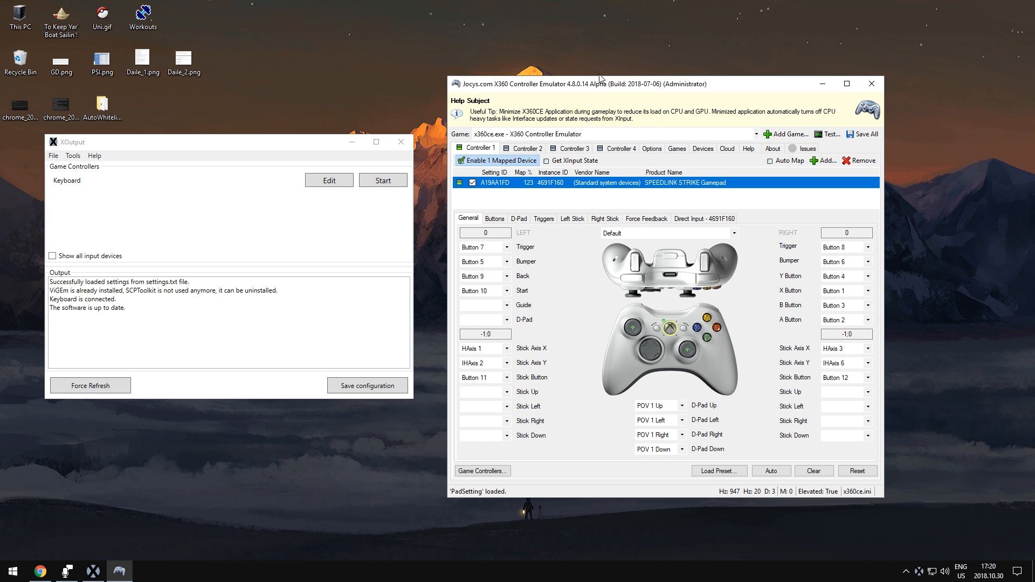
mouse_move(171, 161)
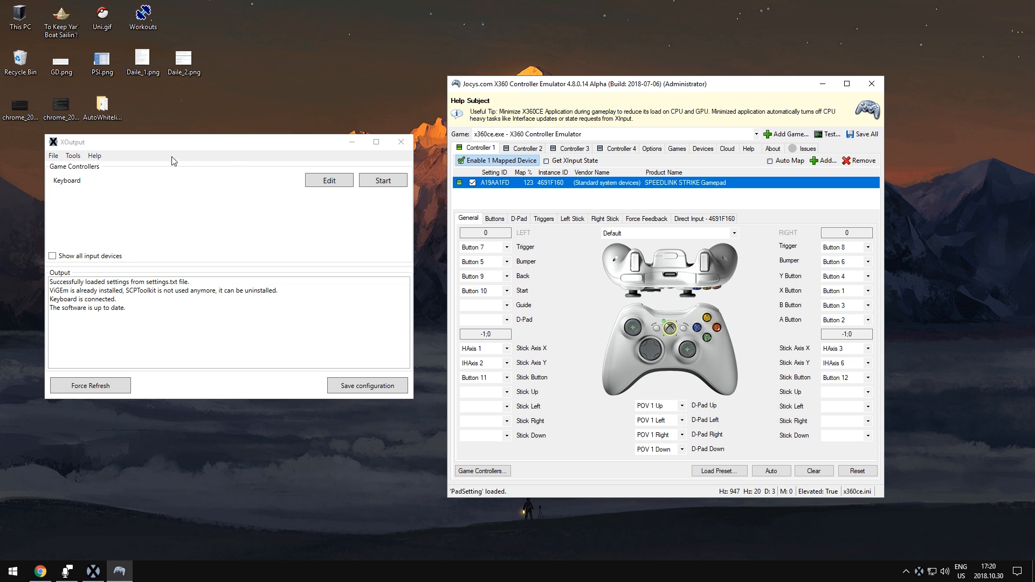
mouse_move(551, 112)
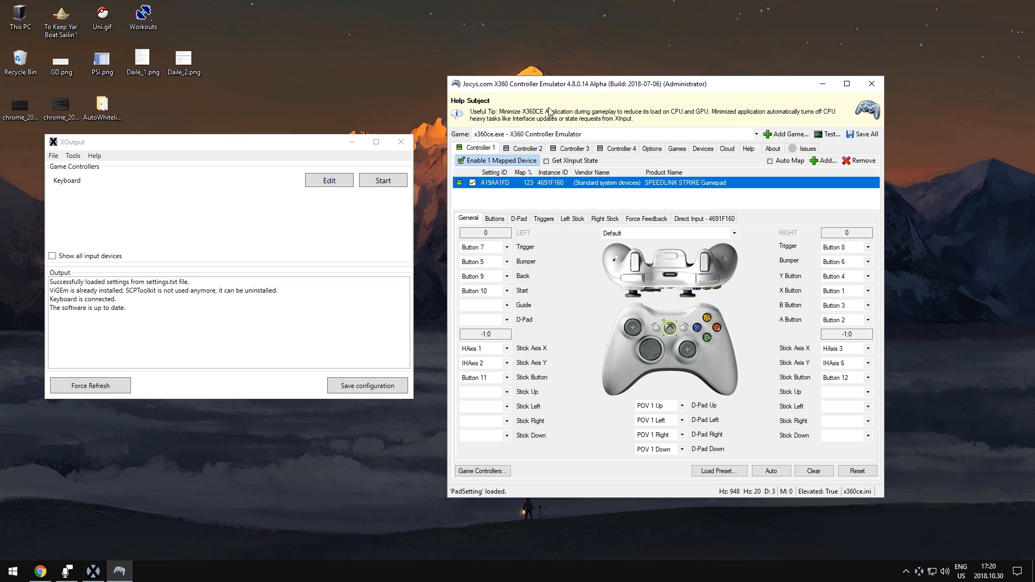
mouse_move(586, 75)
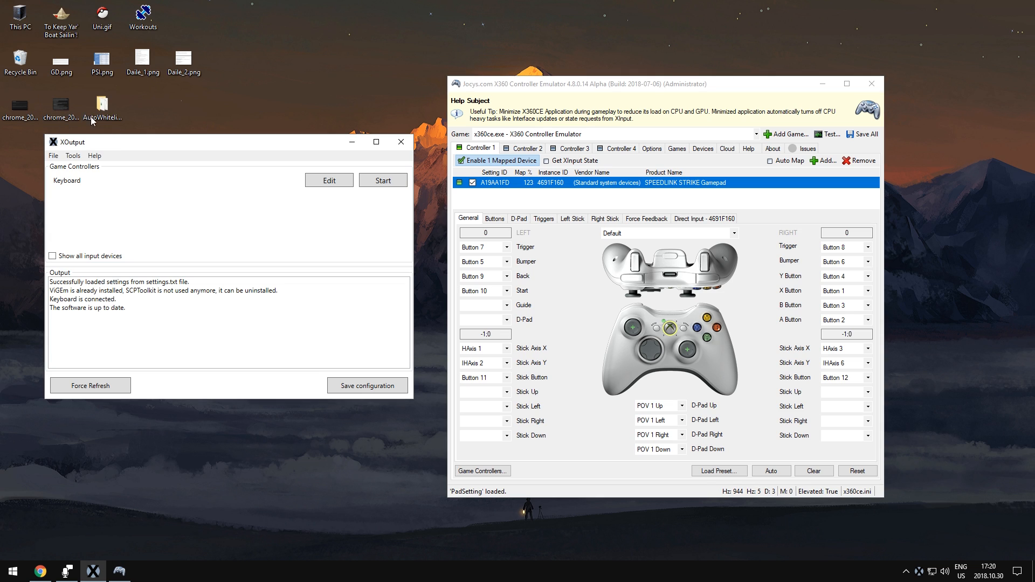
mouse_move(92, 138)
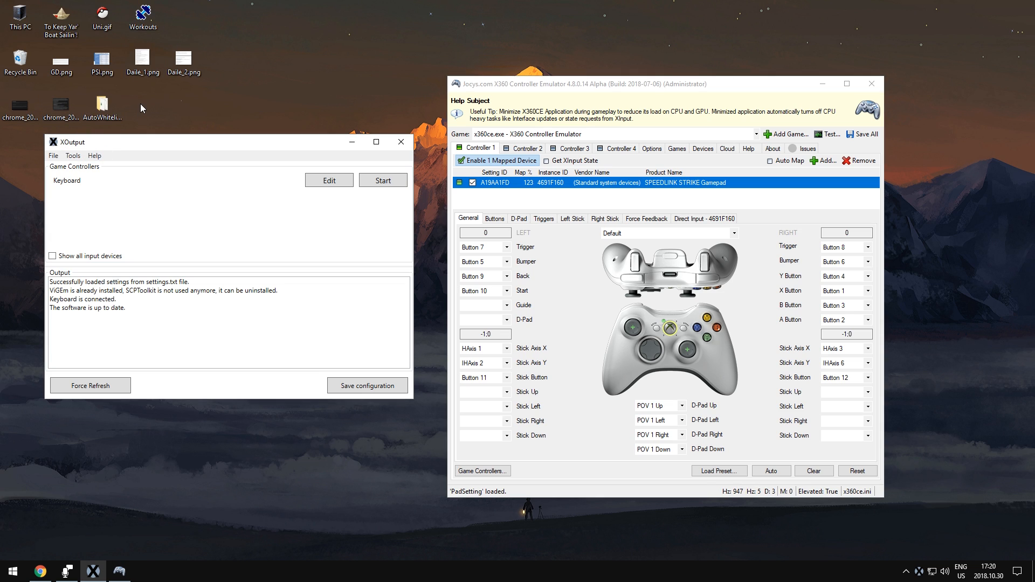
mouse_move(49, 296)
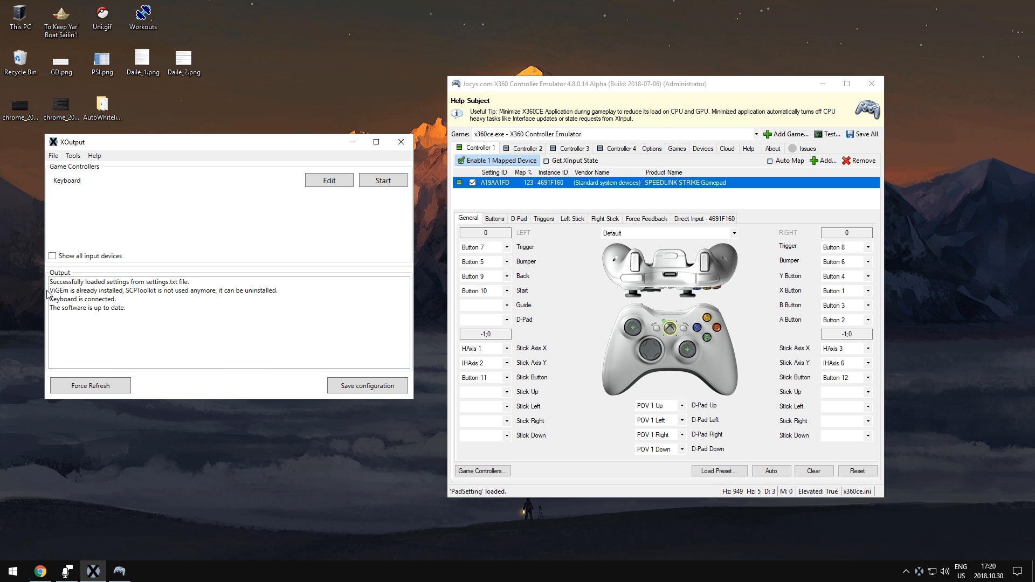
double_click(59, 290)
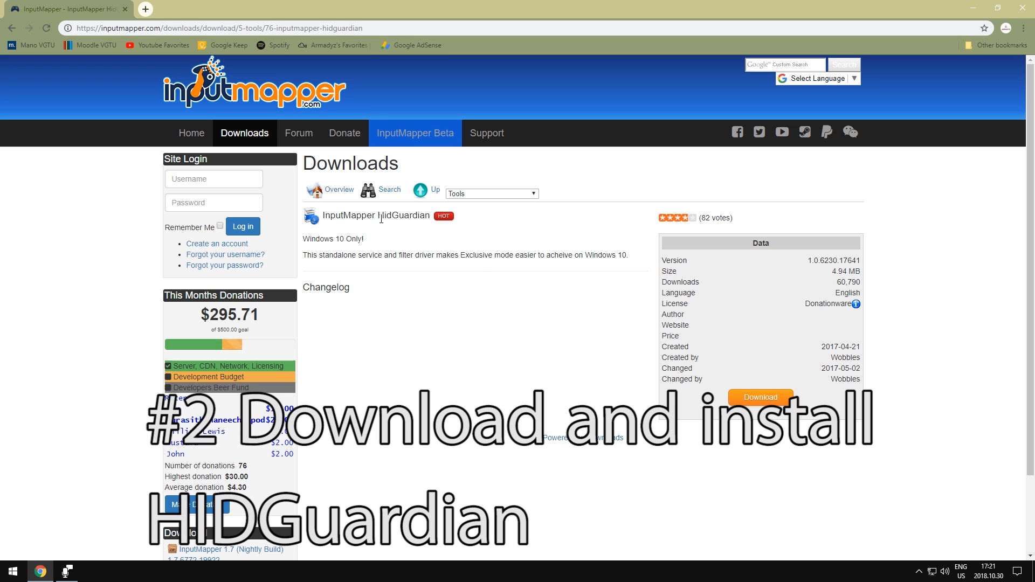
mouse_move(628, 248)
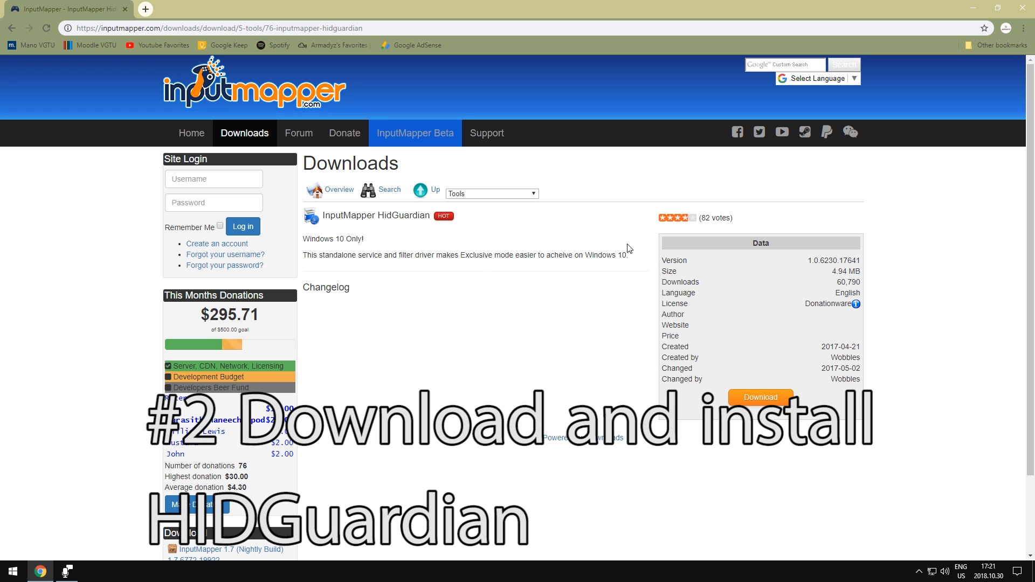
mouse_move(540, 270)
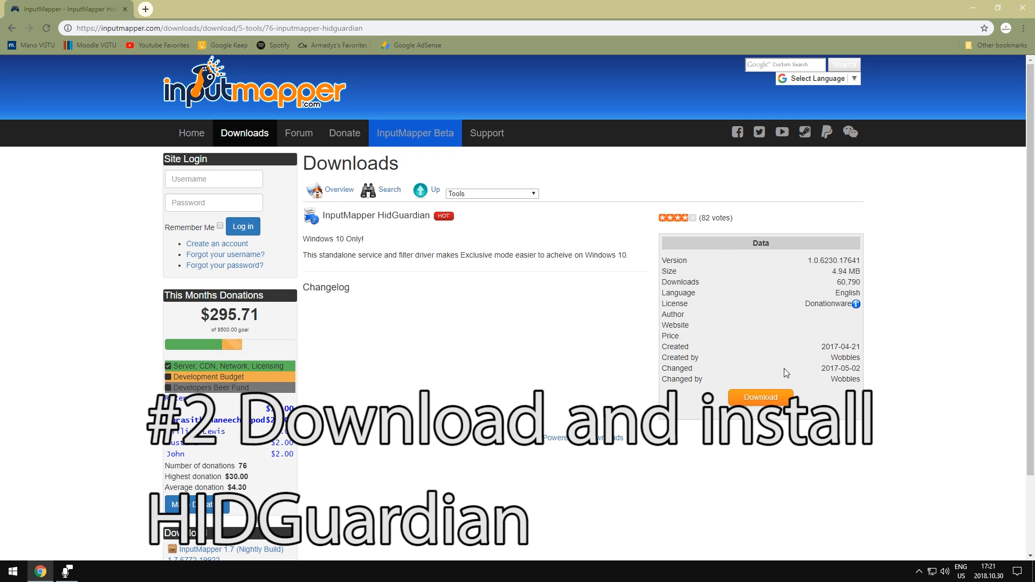
mouse_move(312, 128)
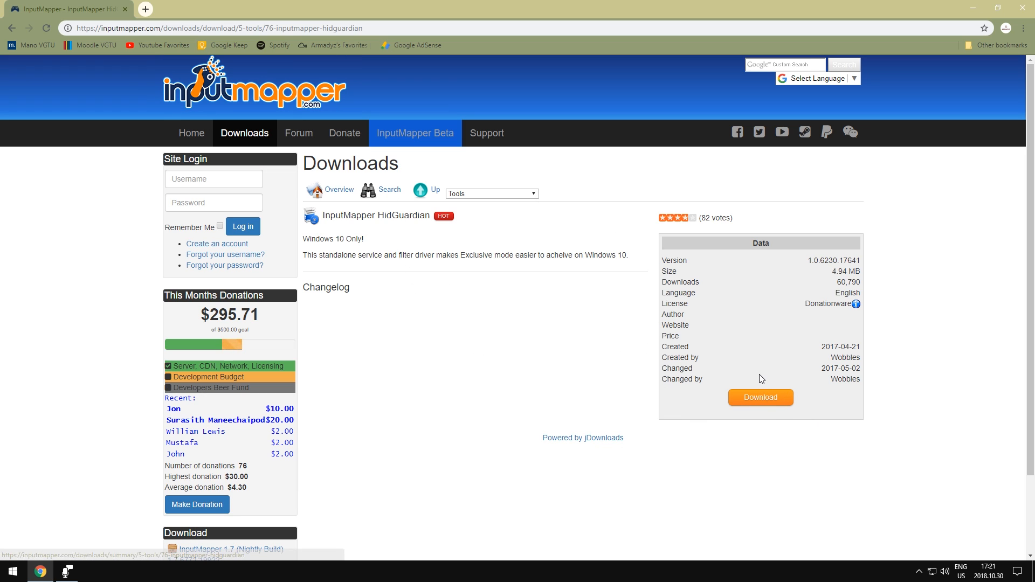
mouse_move(766, 406)
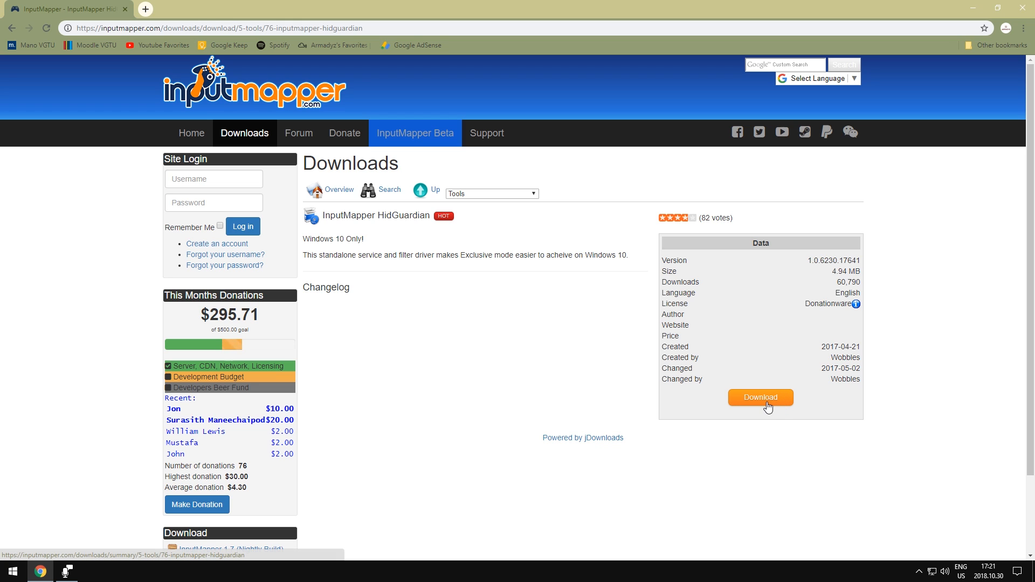
- Accept the HidGuardian license conditions and download its installer
left_click(760, 396)
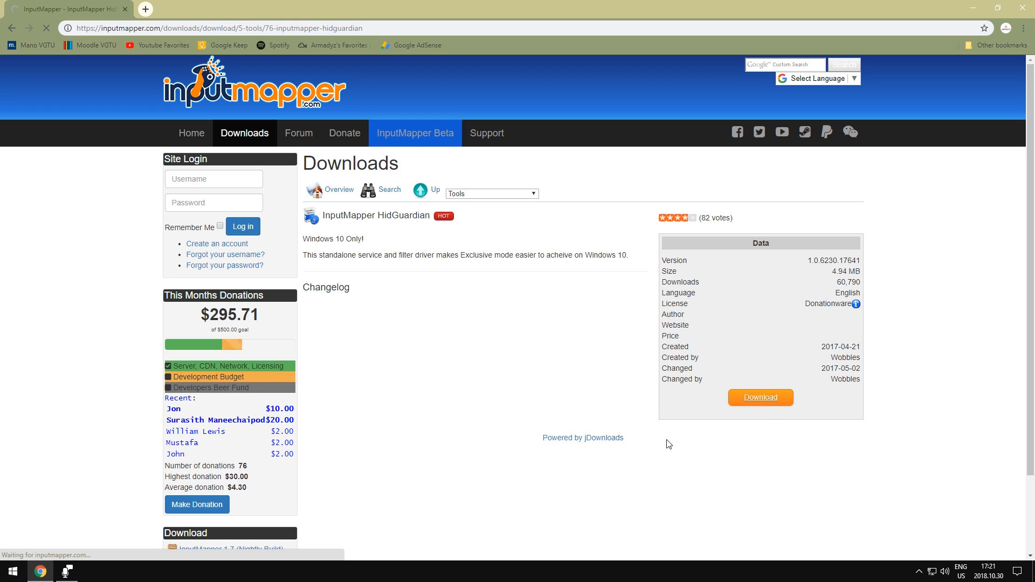
left_click(760, 396)
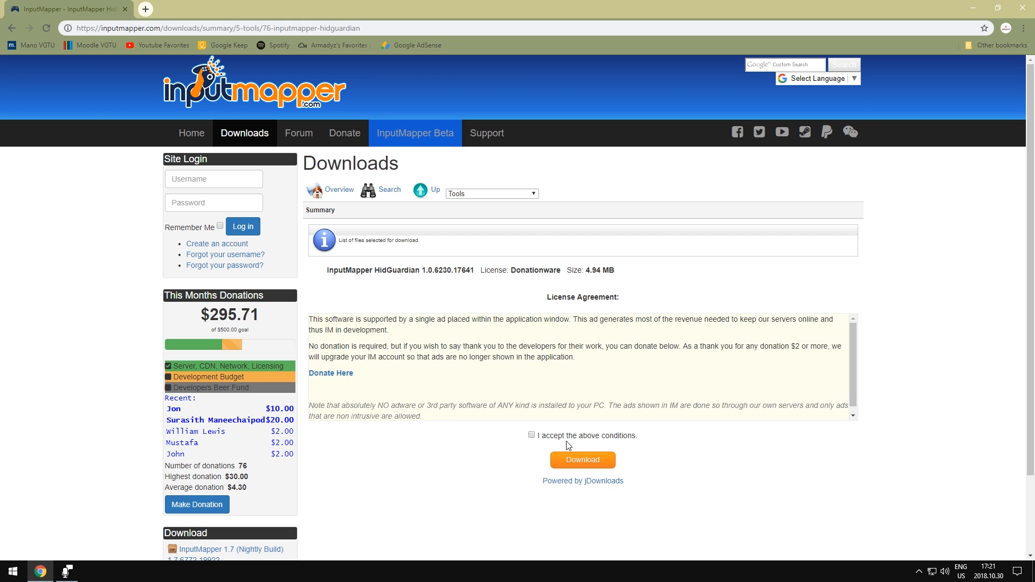
left_click(531, 434)
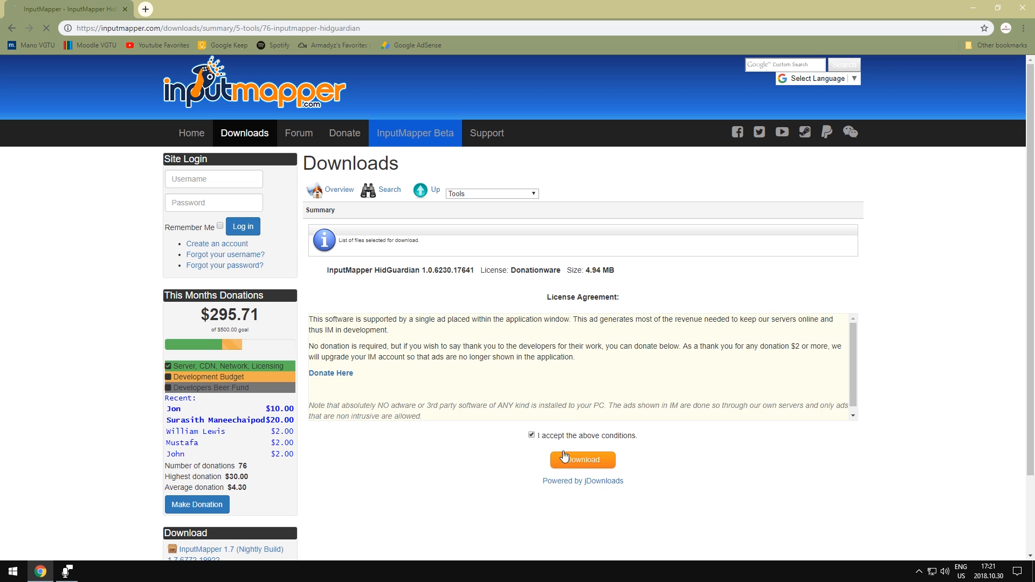
left_click(581, 460)
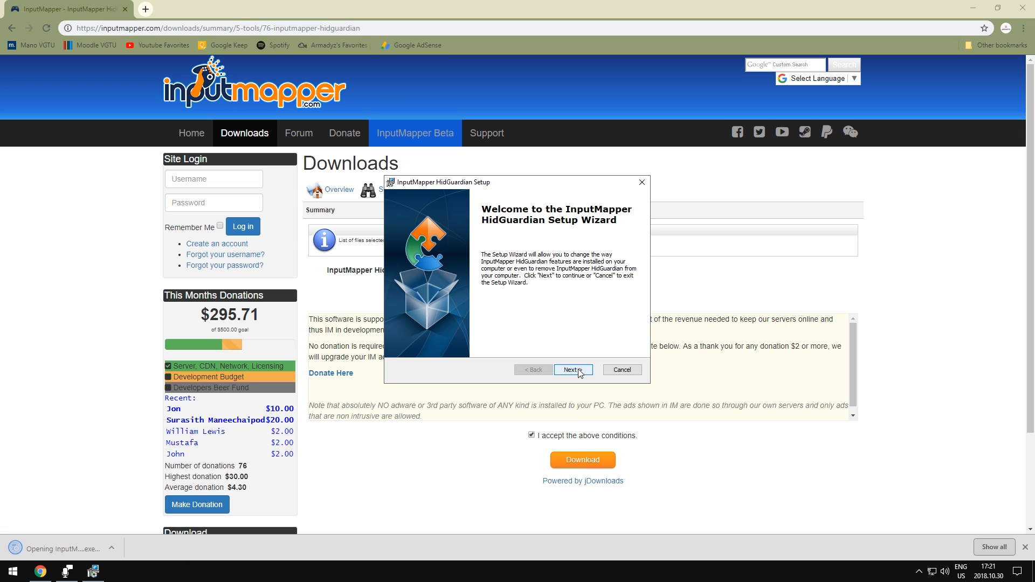
- Run the HidGuardian setup past the welcome page, then cancel it as already installed
left_click(572, 370)
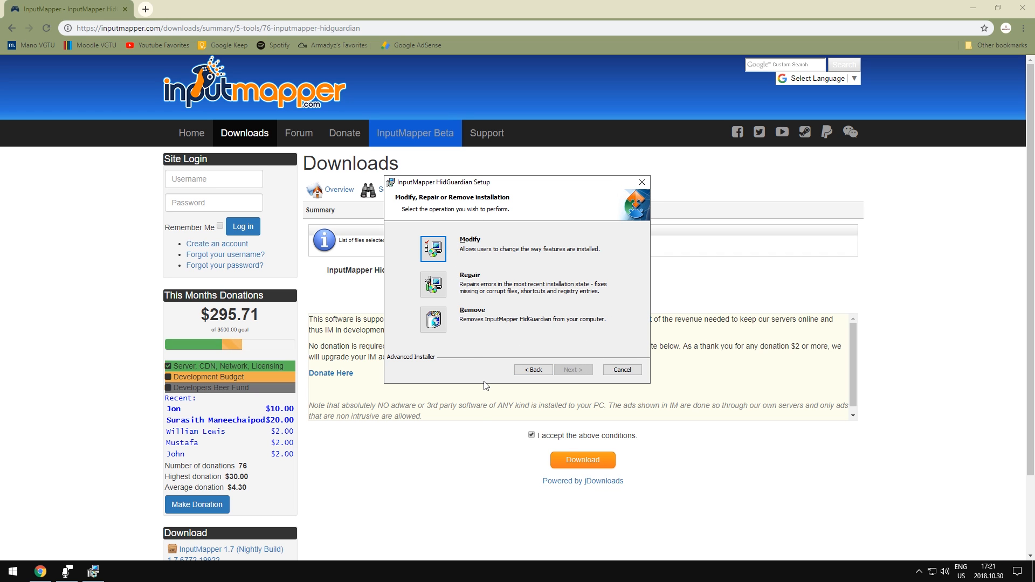
left_click(621, 370)
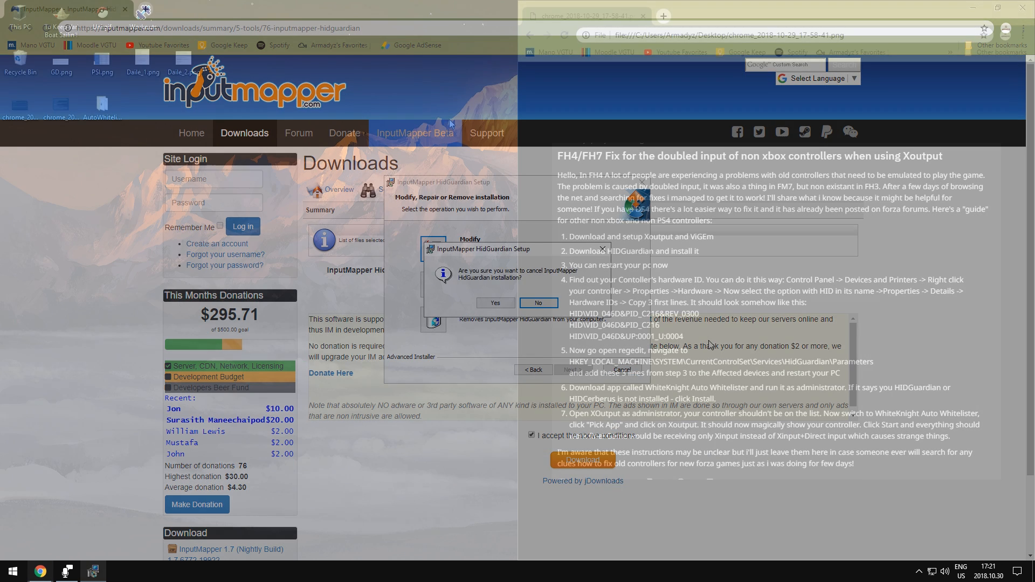
- Confirm cancelling the HidGuardian installation with Yes
left_click(495, 302)
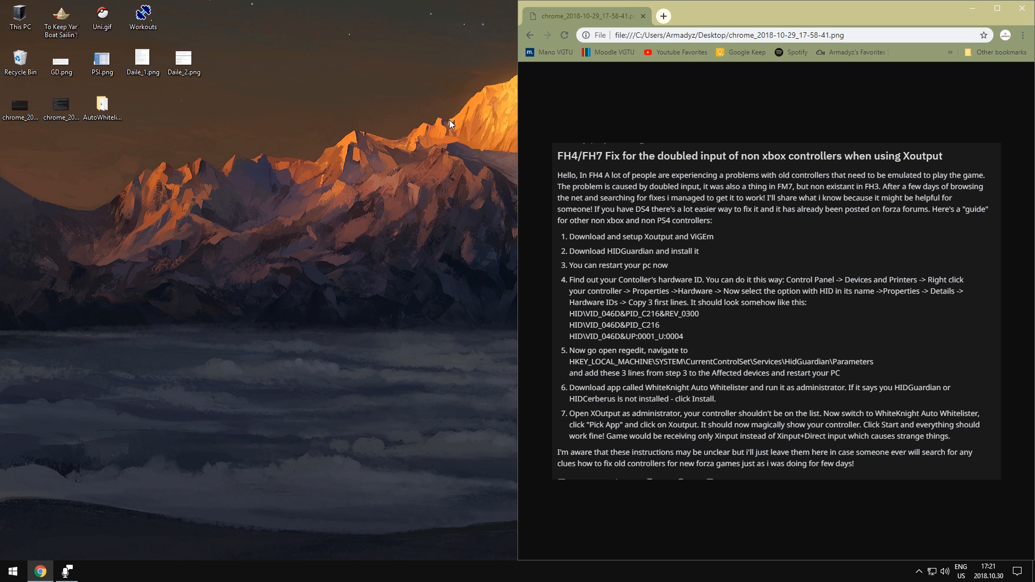
mouse_move(555, 195)
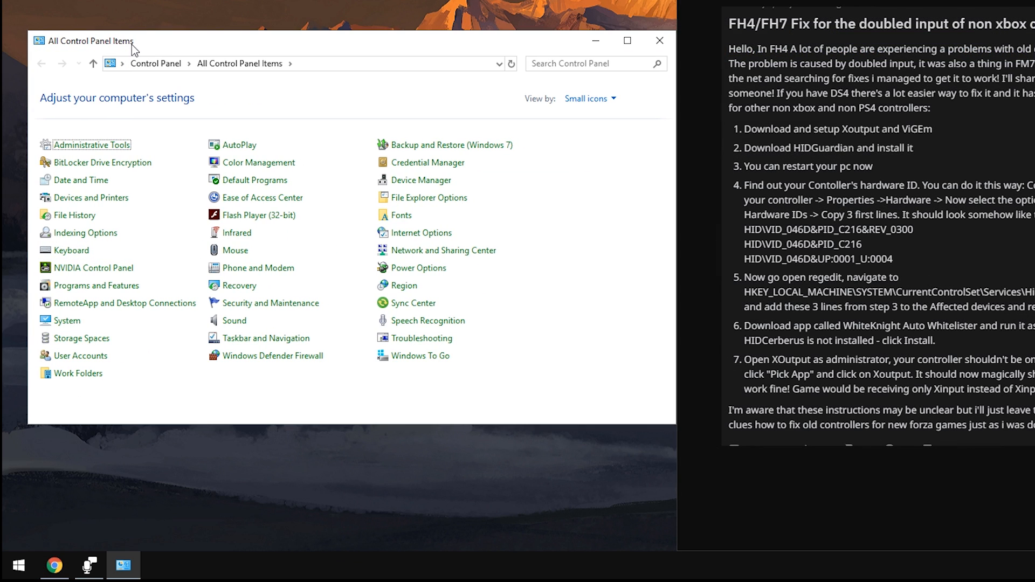
mouse_move(74, 215)
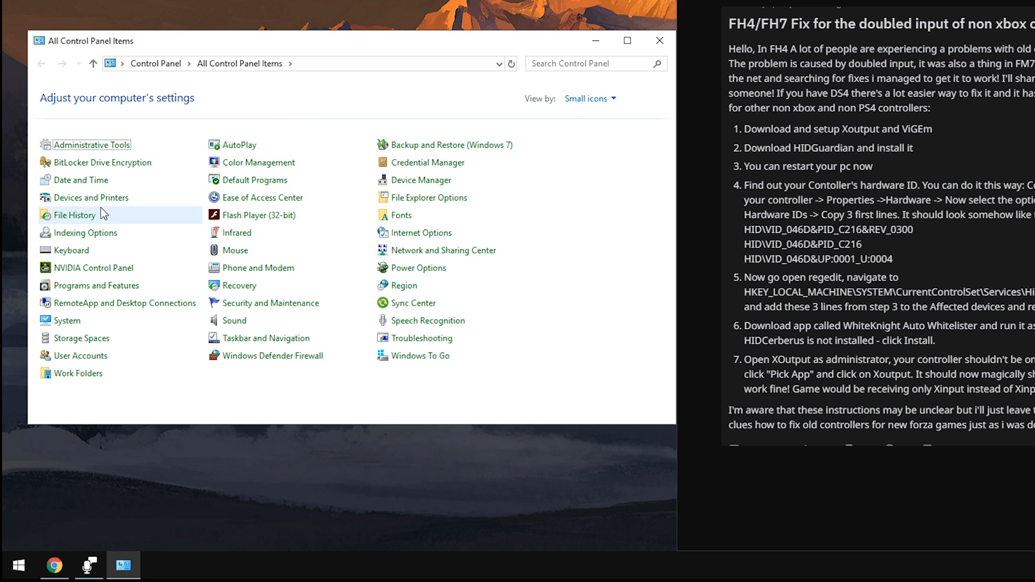
- Open the USB Joystick's properties from Devices and Printers
left_click(91, 198)
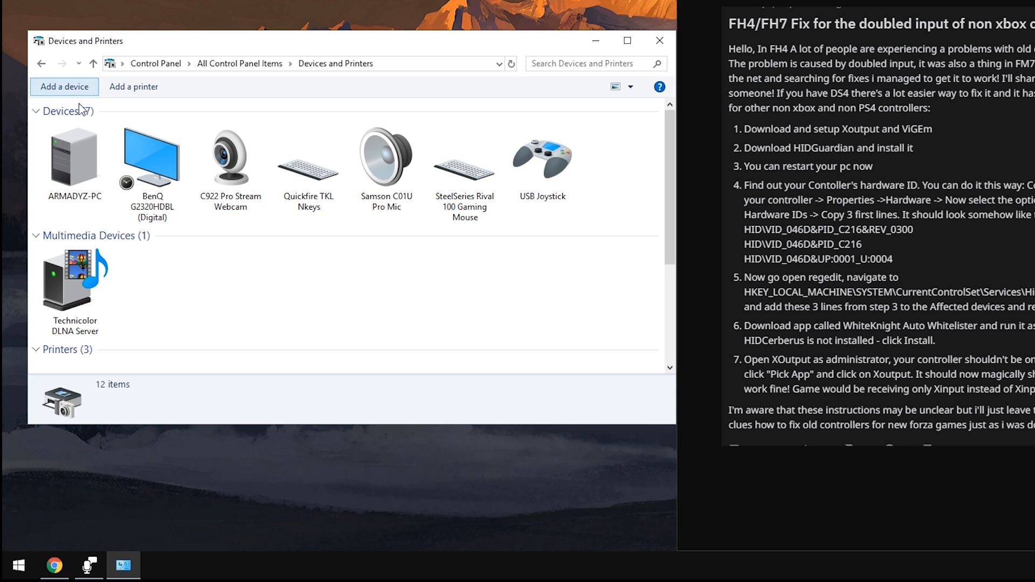
left_click(542, 156)
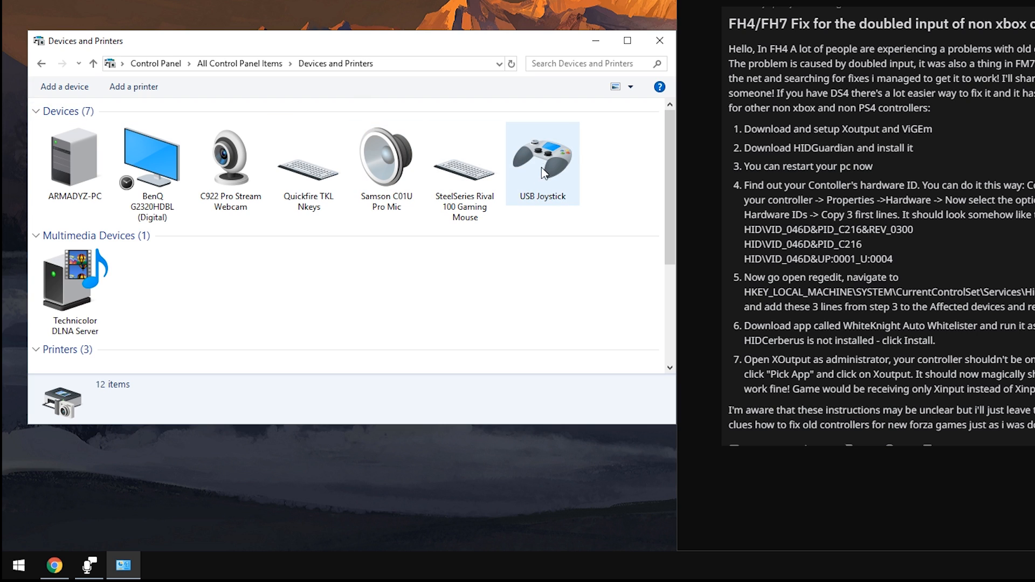
left_click(543, 158)
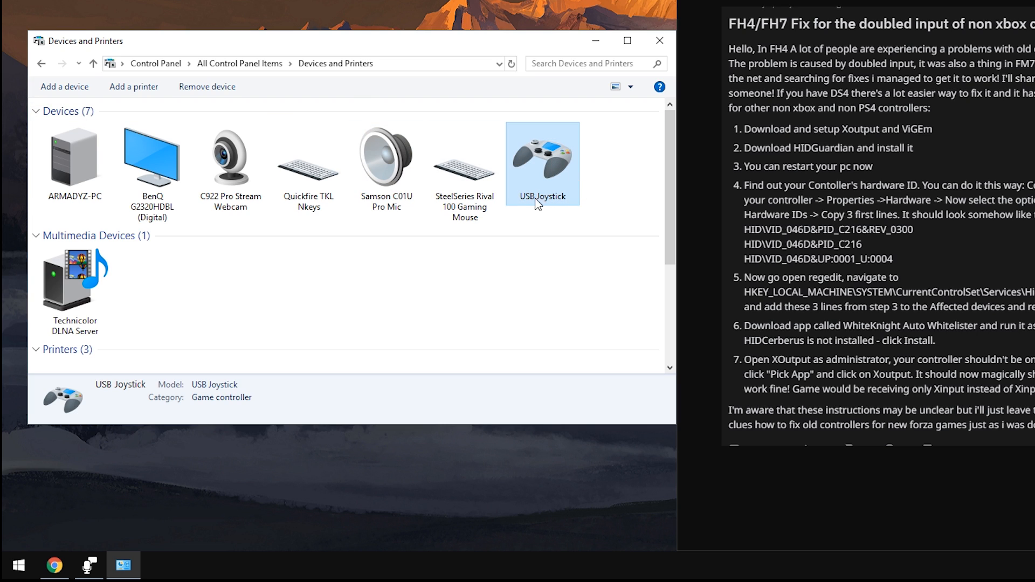
right_click(541, 163)
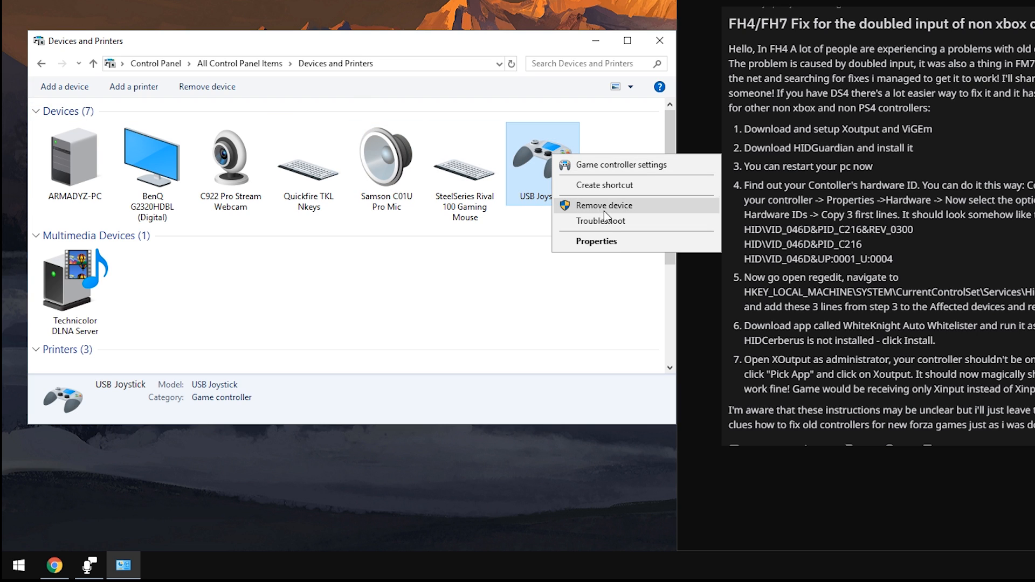
left_click(596, 241)
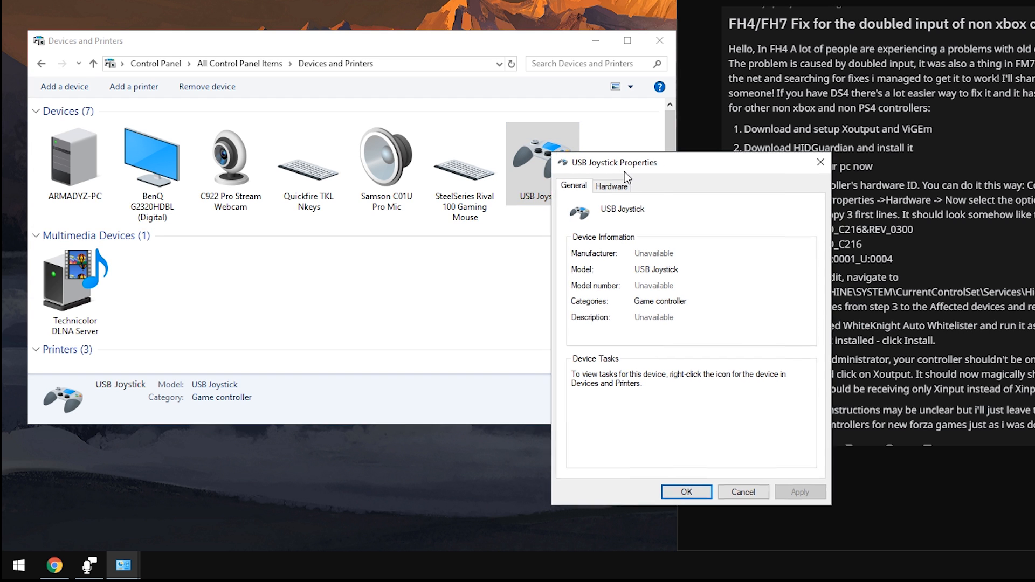
left_click_drag(613, 163, 334, 118)
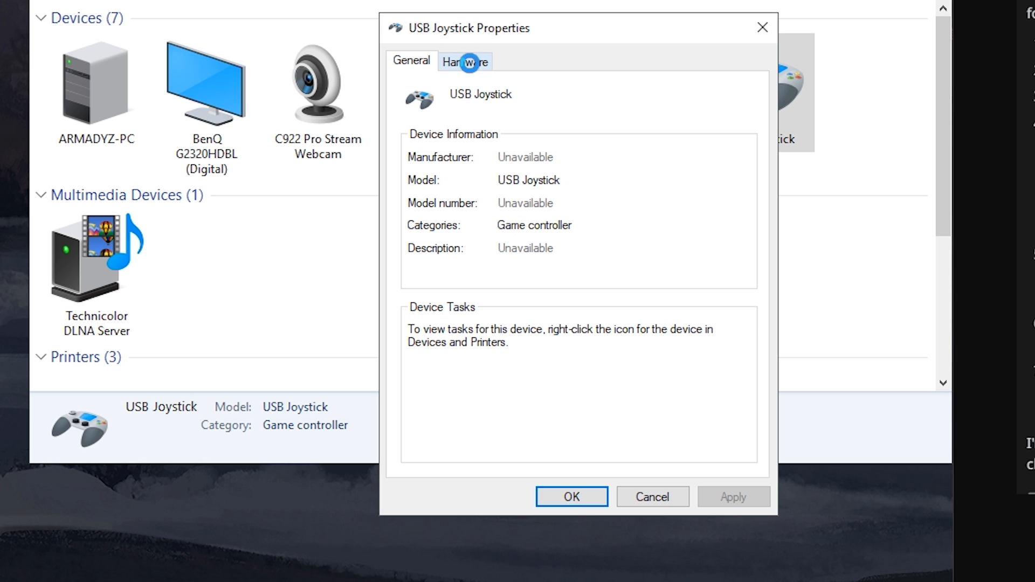
- On the Hardware tab, open the HID-compliant game controller function's properties
left_click(464, 60)
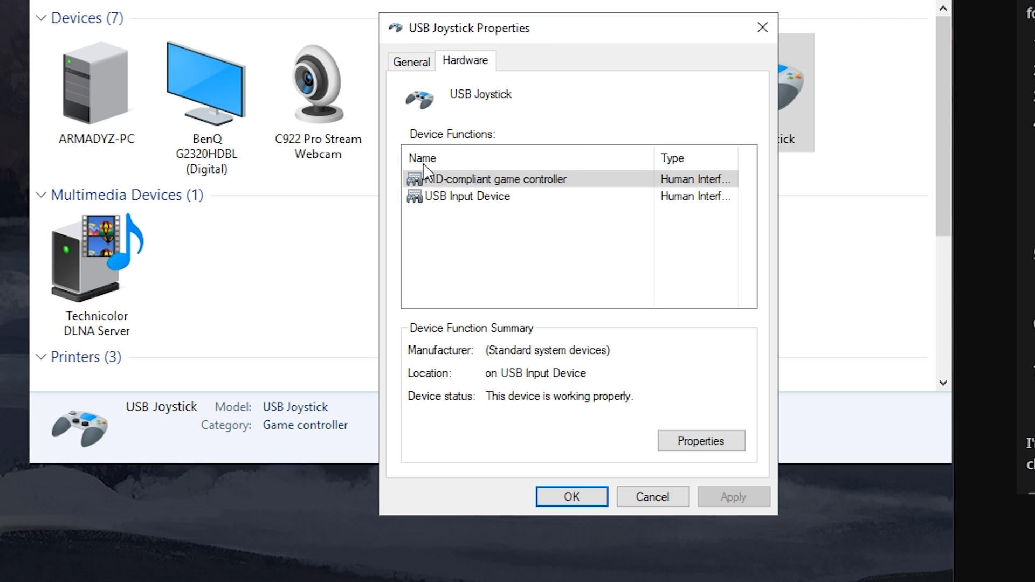
left_click(491, 179)
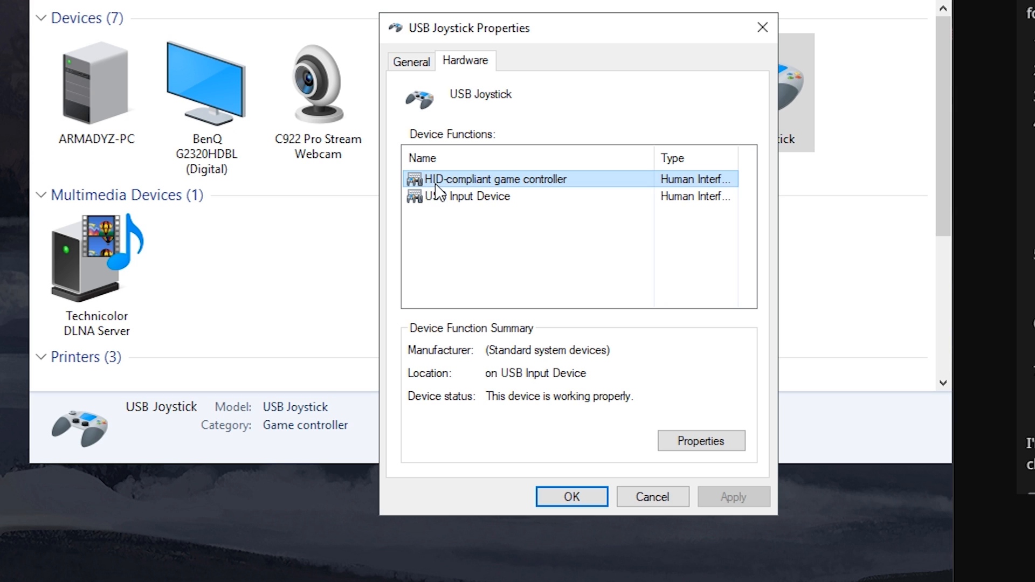
mouse_move(581, 193)
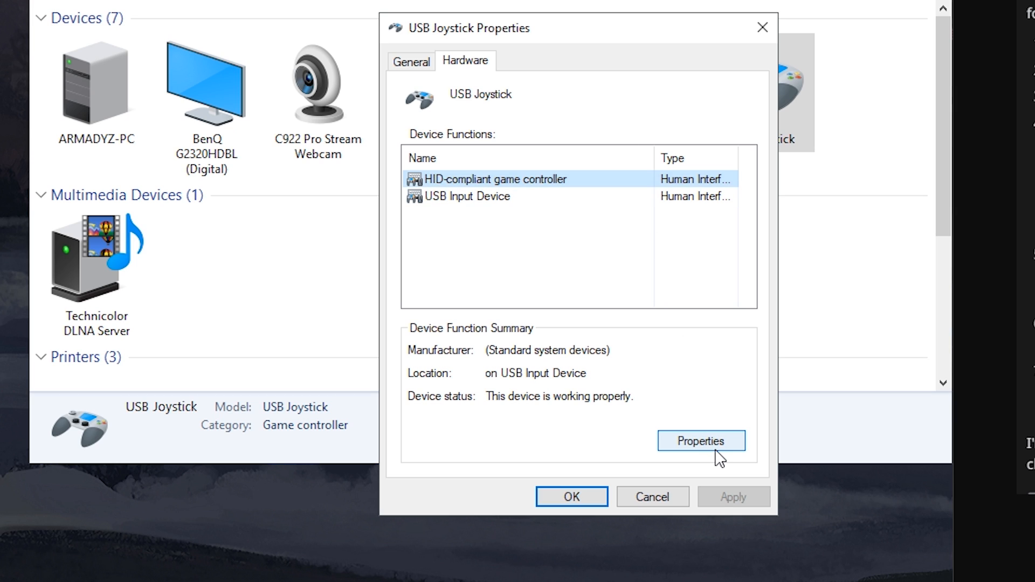
left_click(701, 440)
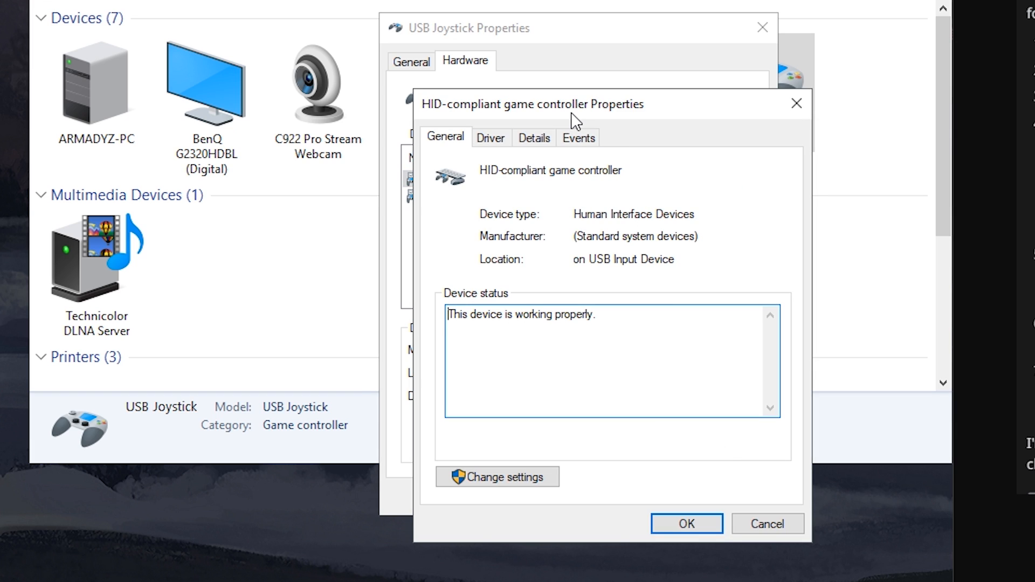
- Show the controller's Hardware Ids on the Details tab
left_click(534, 136)
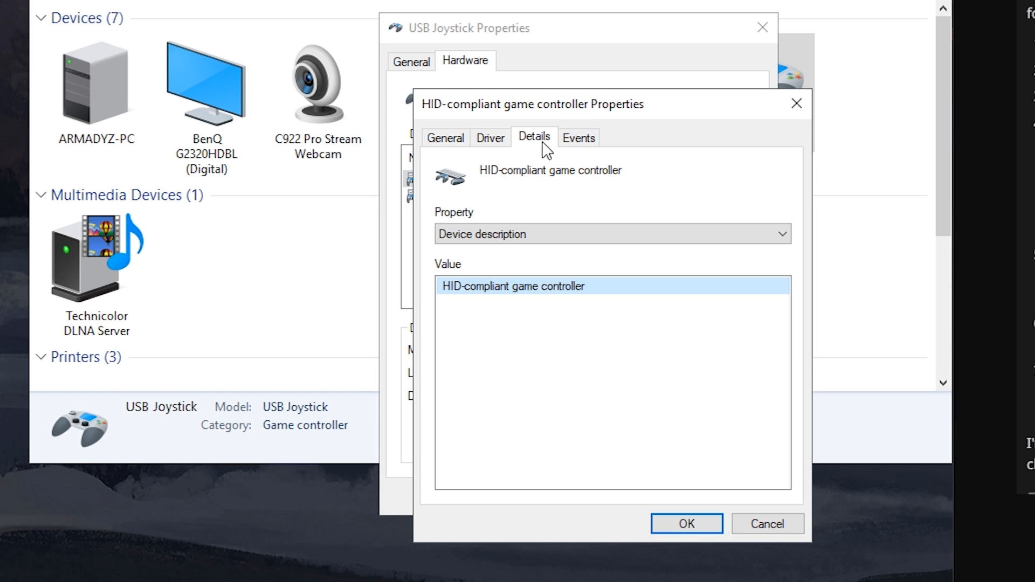
mouse_move(463, 227)
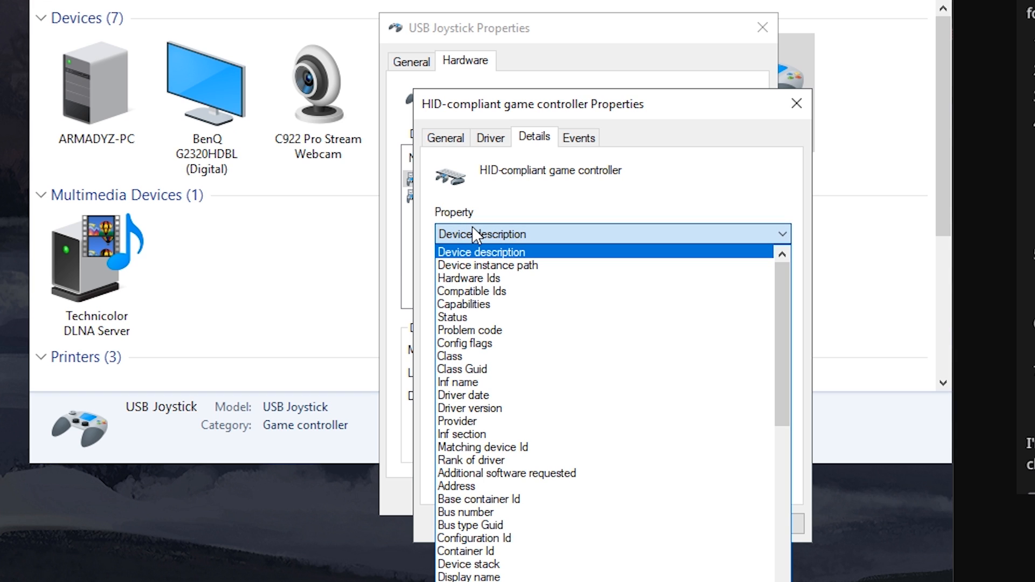
left_click(466, 279)
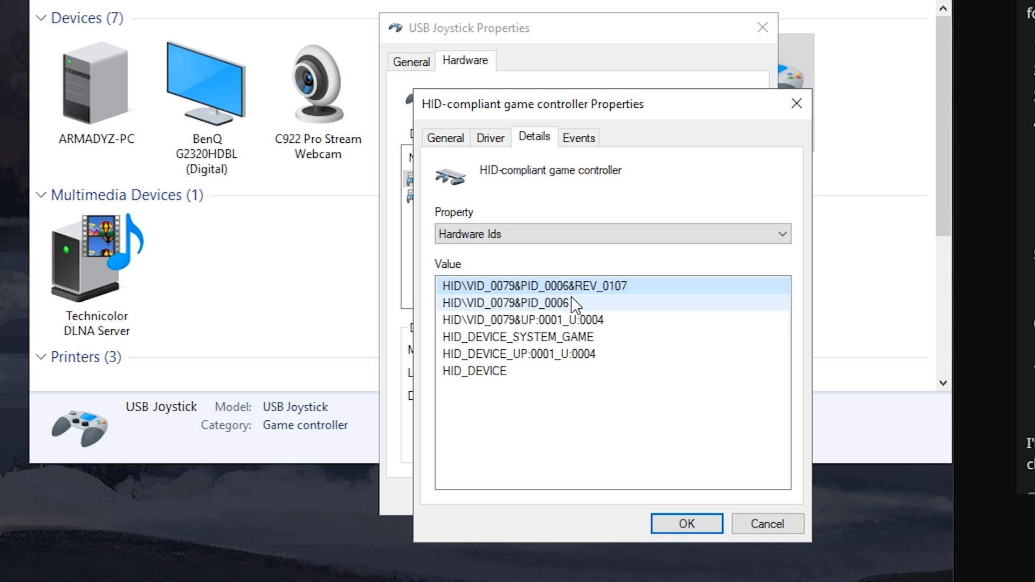
left_click(529, 285)
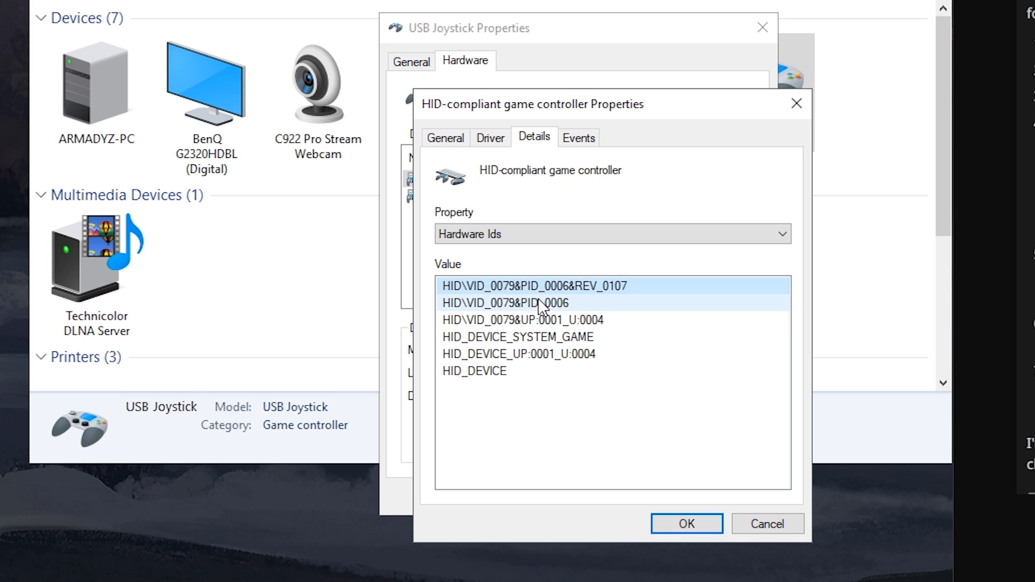
- Select and copy the first three hardware ID lines, then close the properties with OK
left_click(541, 285)
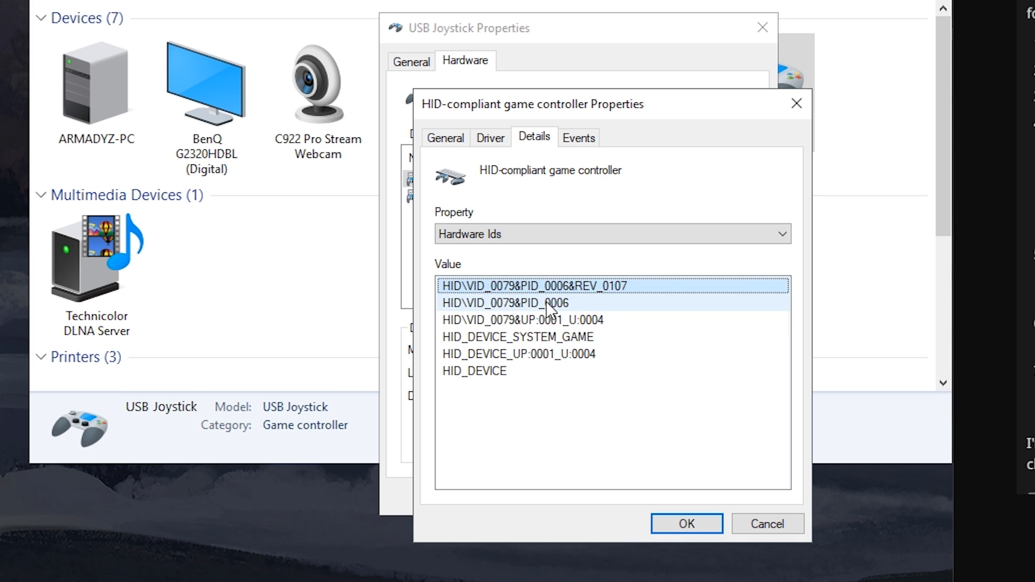
mouse_move(543, 311)
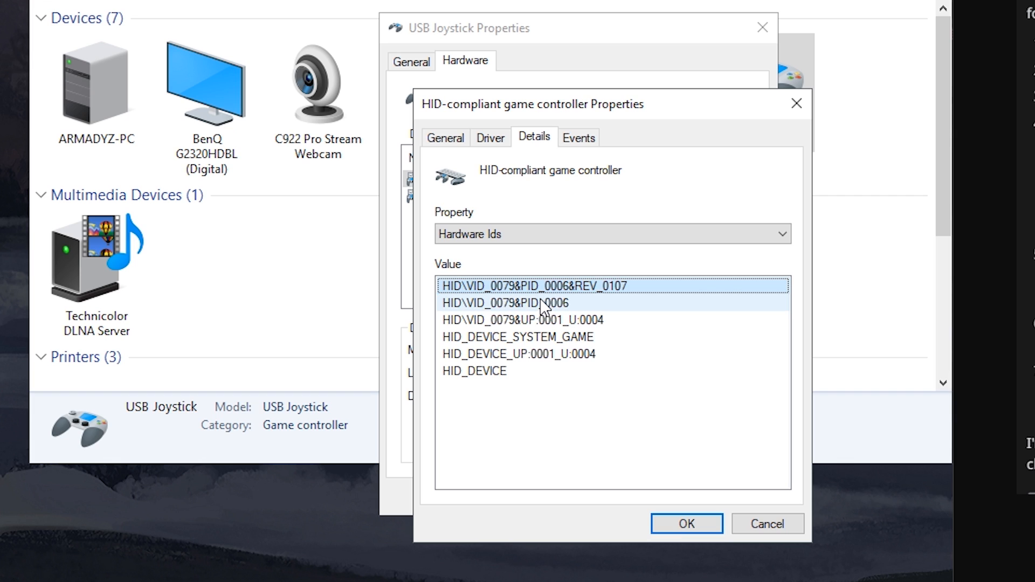
left_click(518, 319)
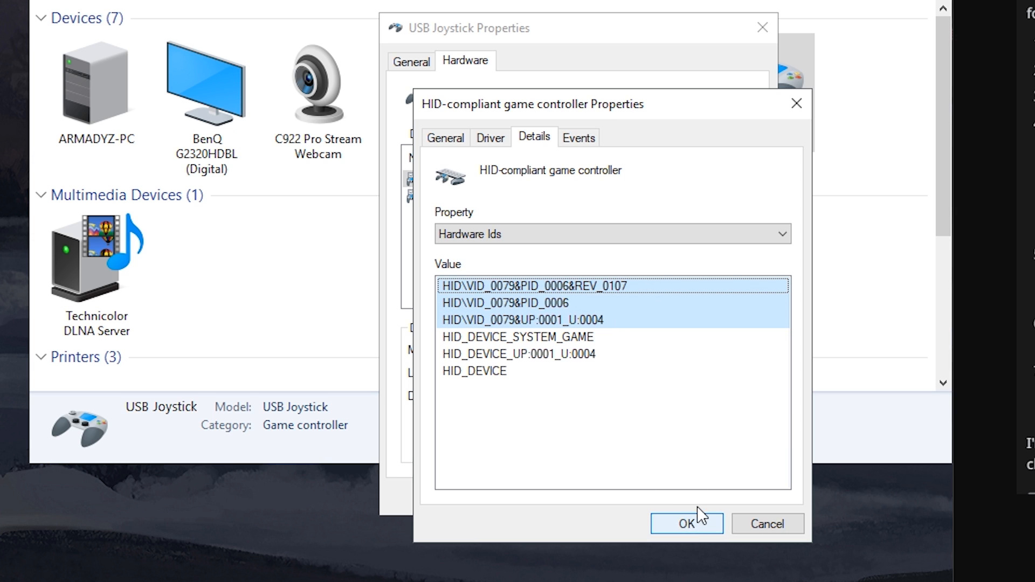
left_click(685, 523)
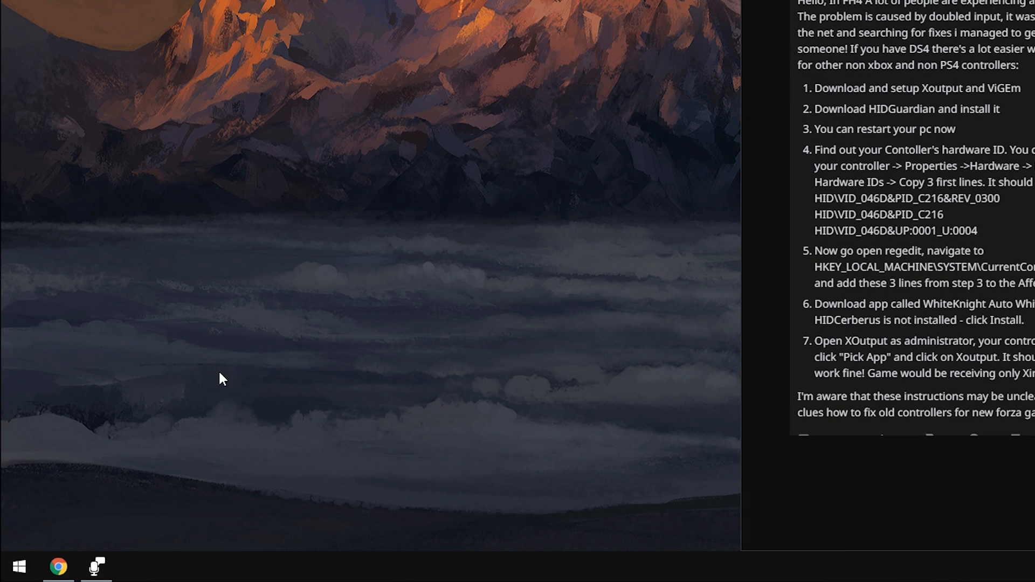
- Start regedit and expand HKEY_LOCAL_MACHINE > SYSTEM > CurrentControlSet > Services
left_click(18, 566)
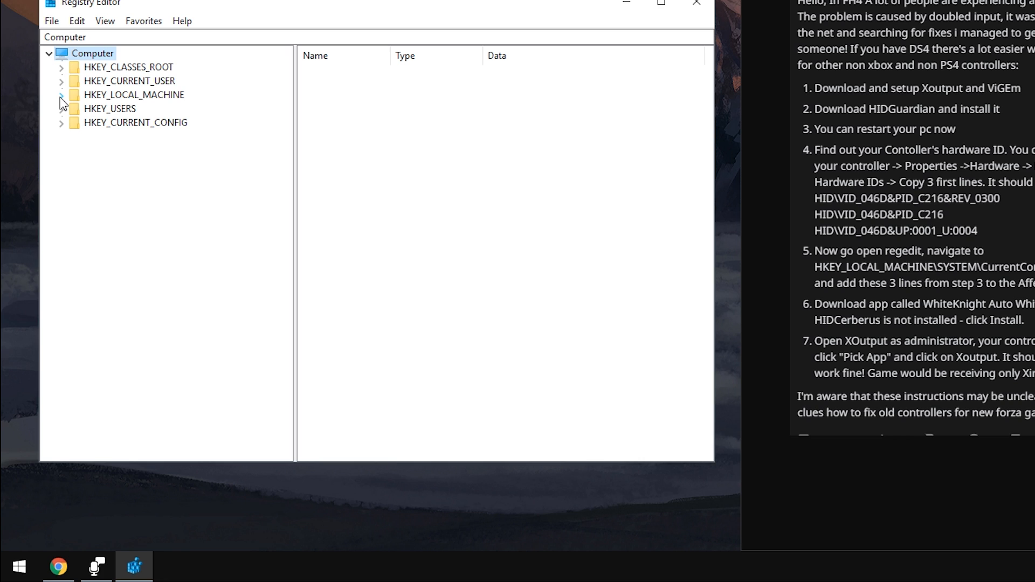
left_click(61, 95)
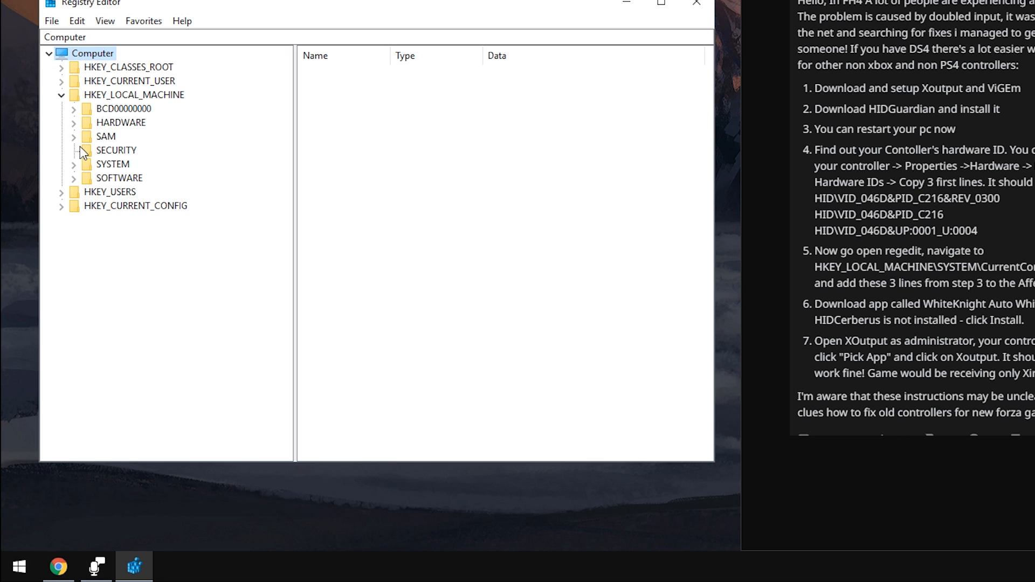
left_click(72, 164)
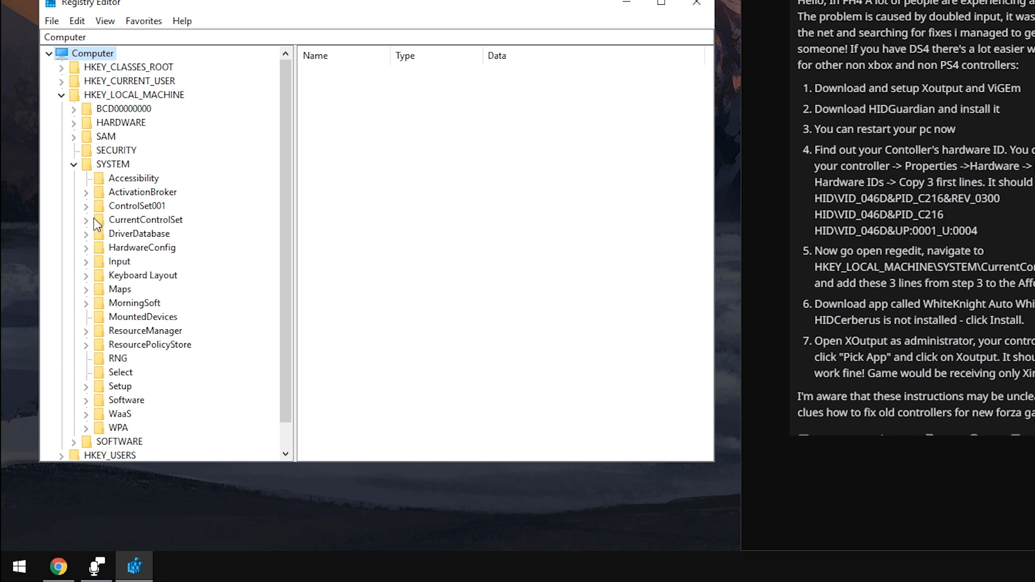
left_click(86, 218)
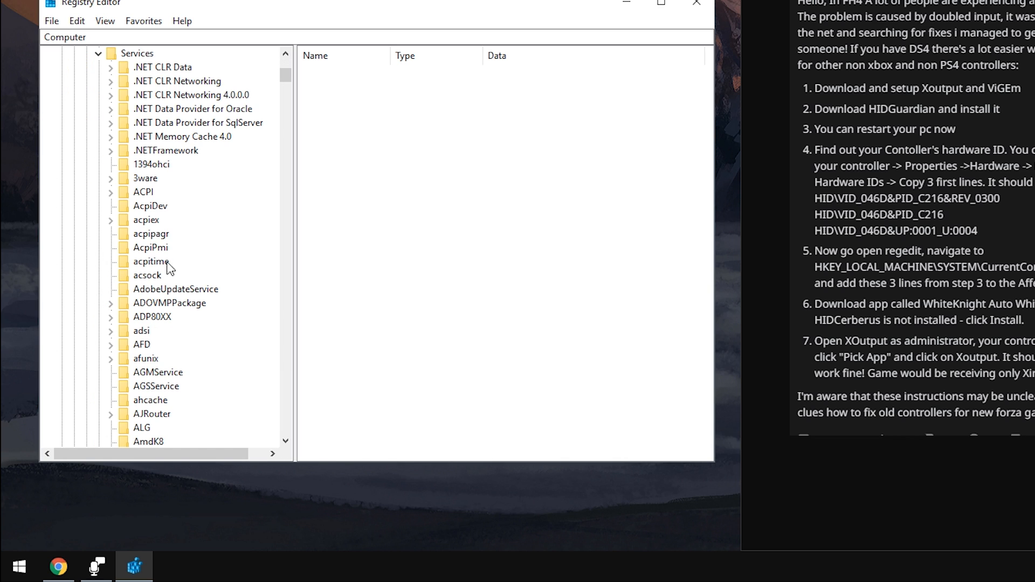
left_click(151, 164)
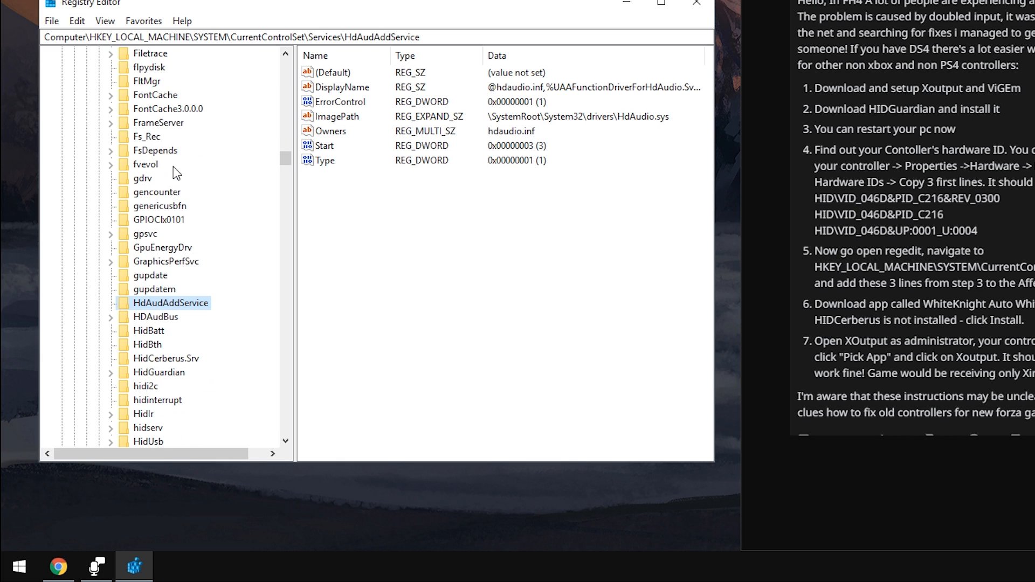
- Select the HidGuardian Parameters key and its AffectedDevices value
left_click(159, 289)
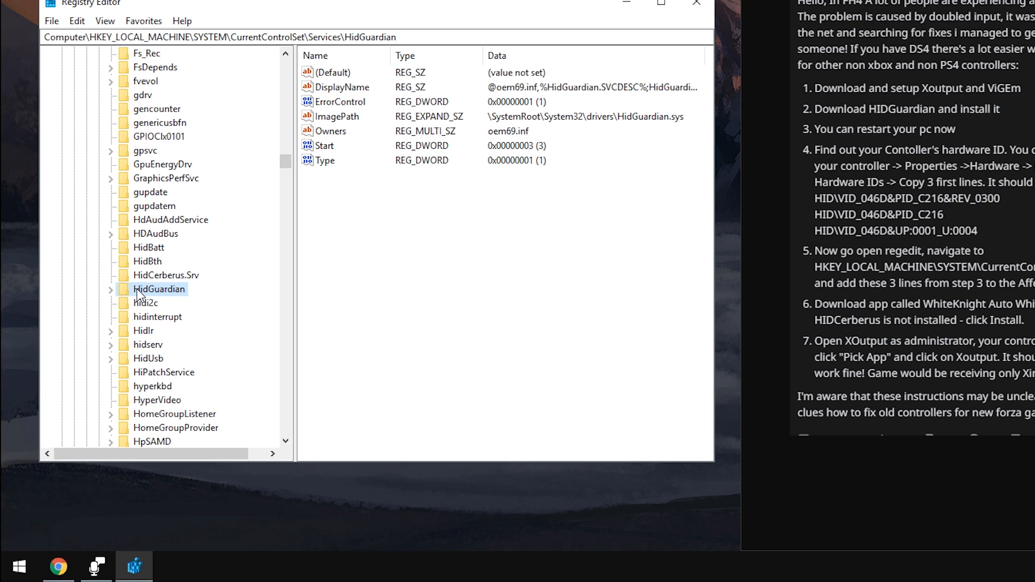
left_click(111, 289)
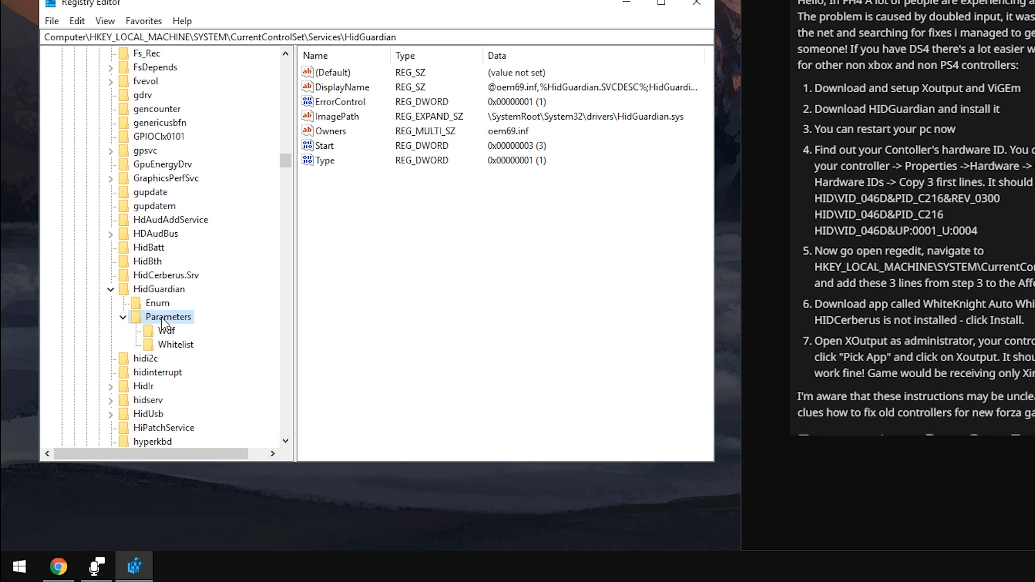
left_click(168, 316)
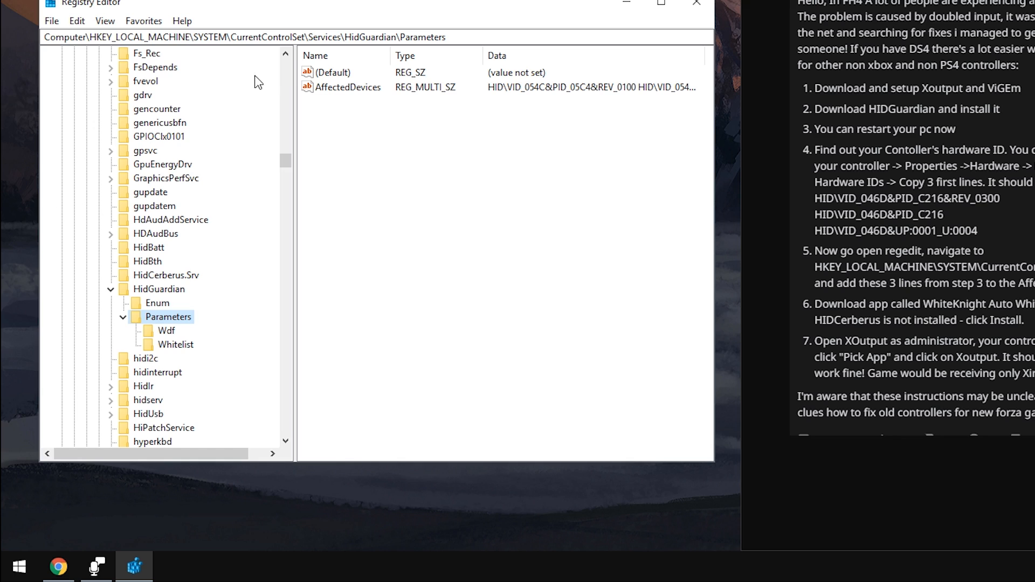
left_click(348, 88)
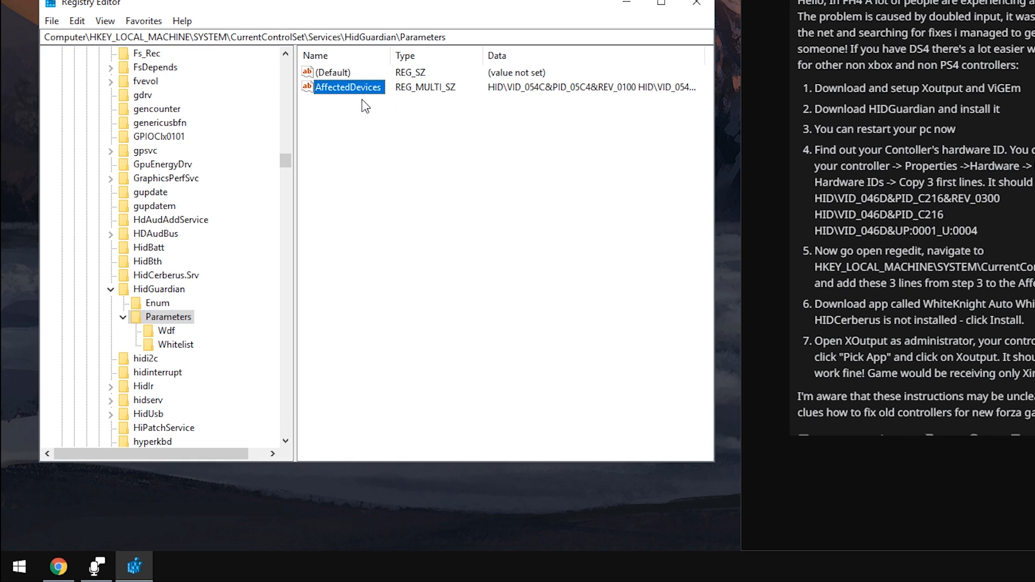
- Modify AffectedDevices, append the three hardware IDs, save and accept the empty-strings warning
right_click(348, 86)
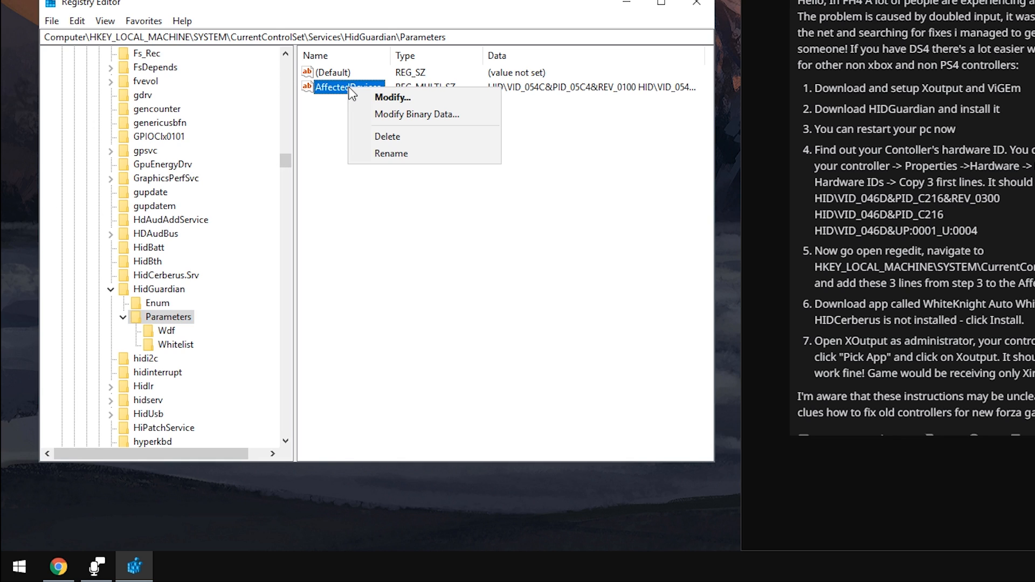
mouse_move(391, 98)
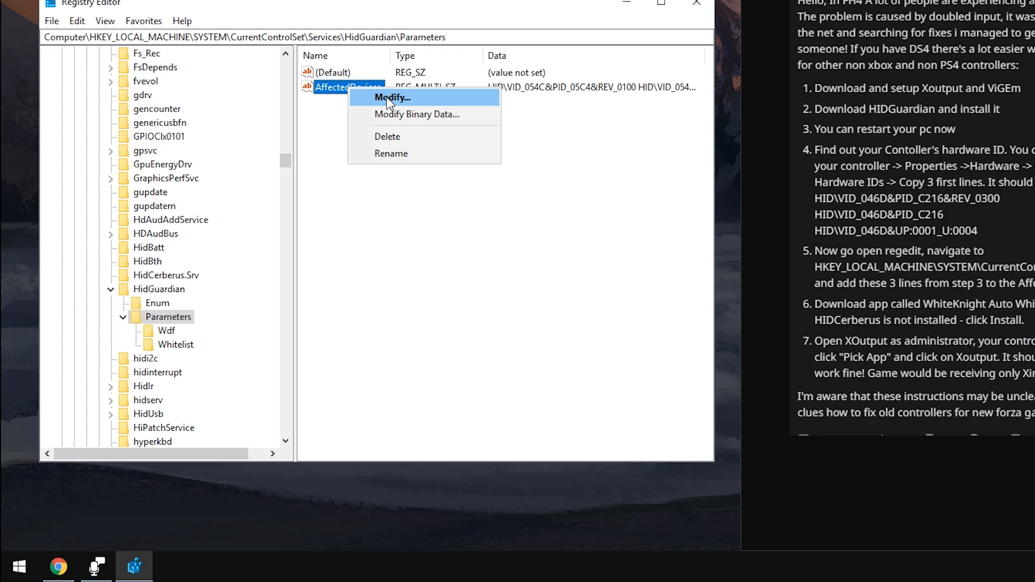
left_click(390, 98)
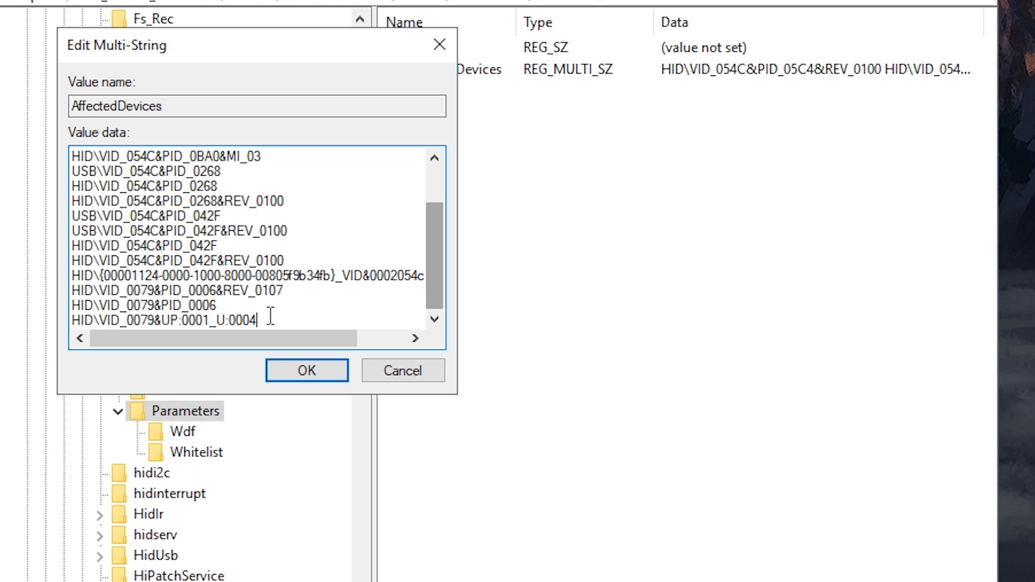
left_click(306, 370)
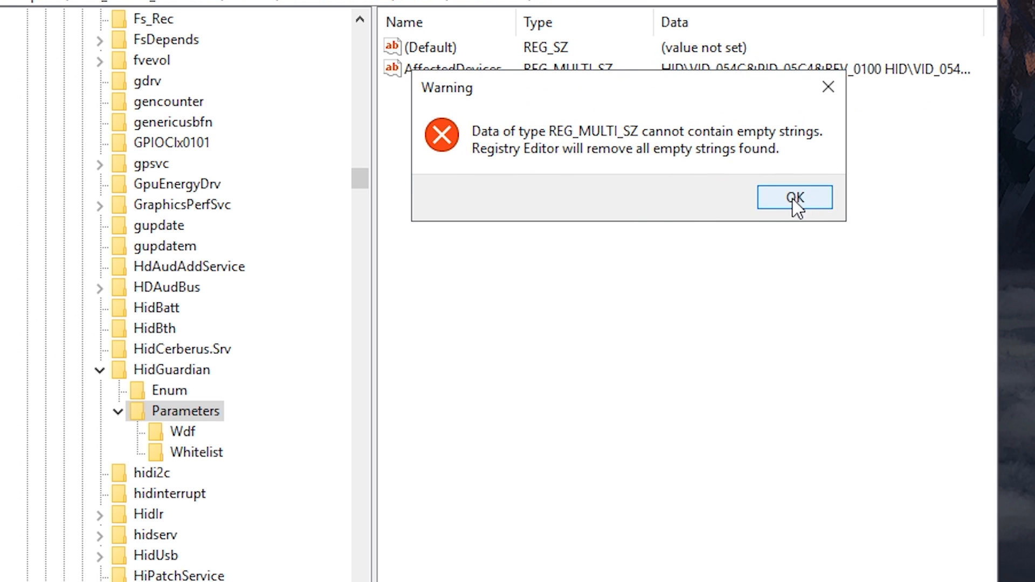
left_click(795, 196)
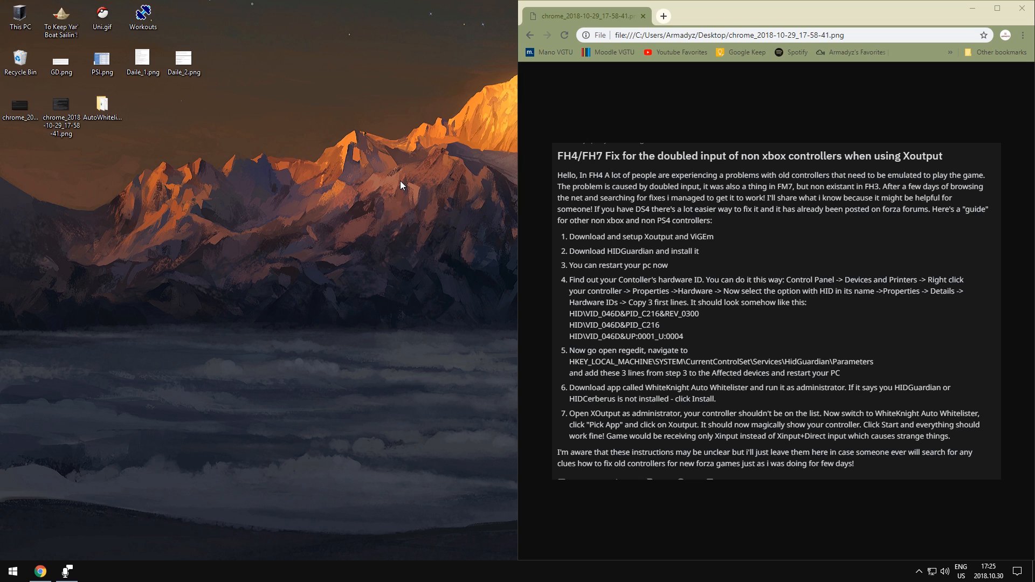
mouse_move(427, 201)
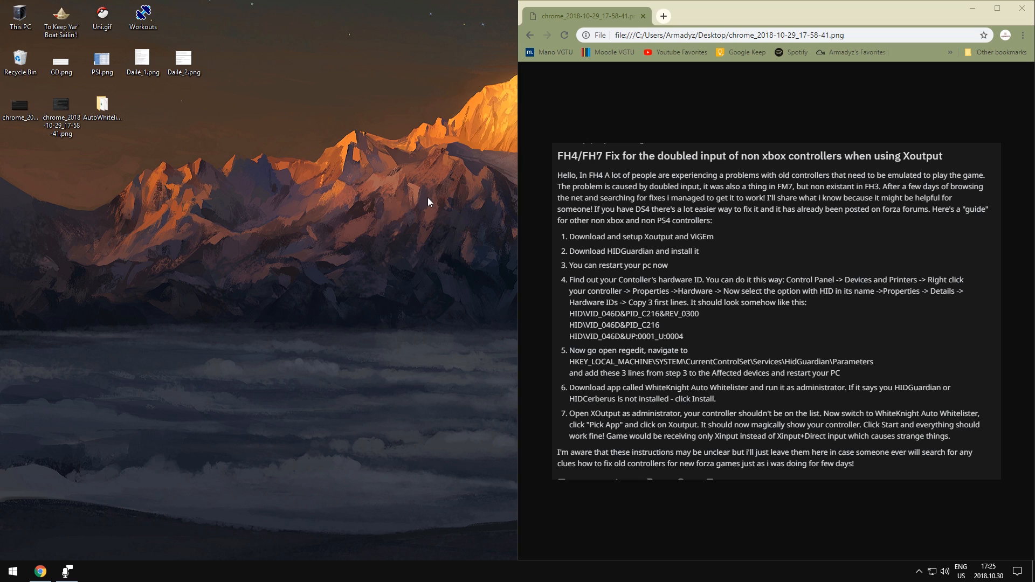
mouse_move(174, 147)
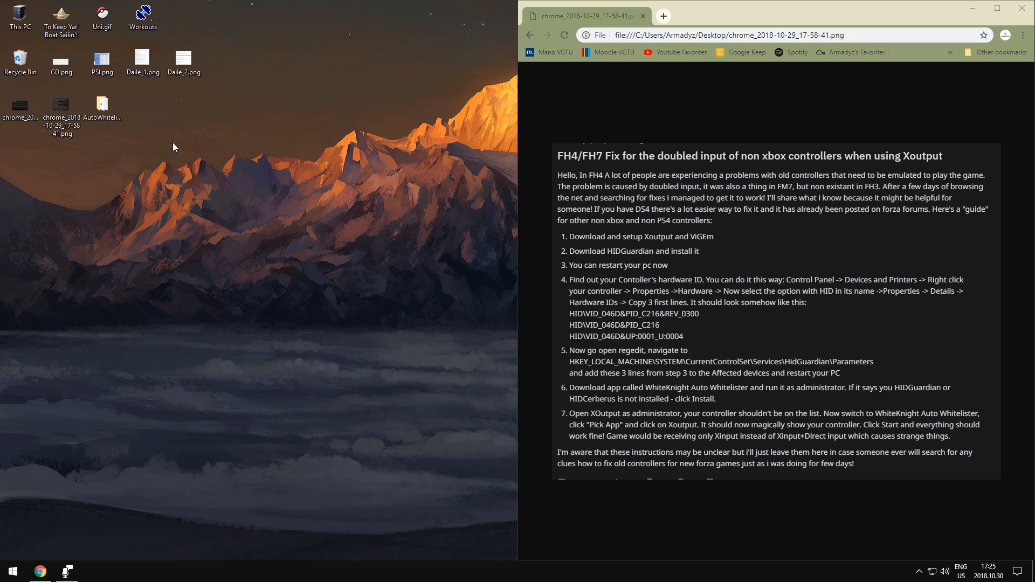
- Open the AutoWhitelister folder from its desktop icon
left_click(102, 107)
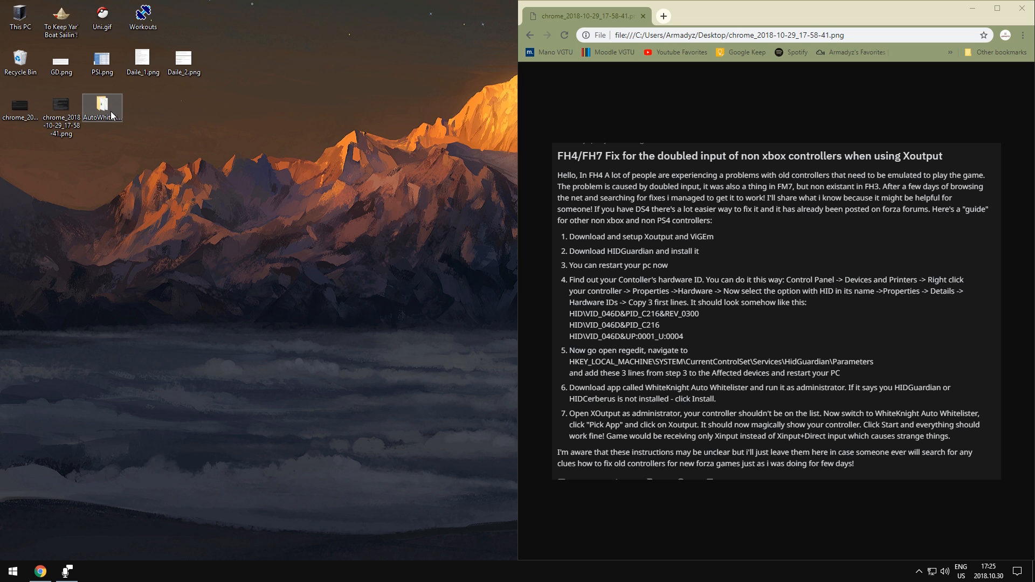
double_click(101, 105)
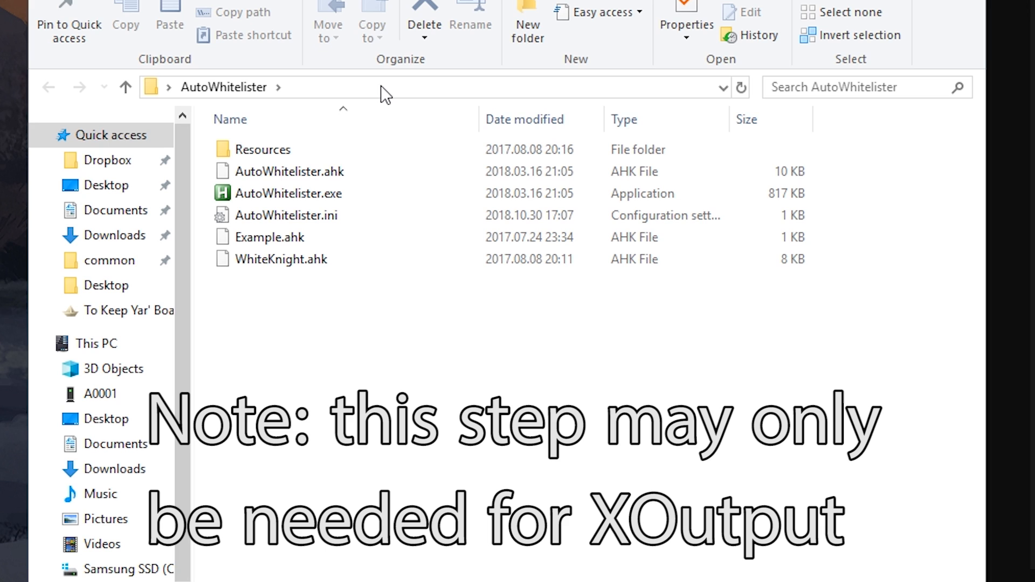
- Pick out AutoWhitelister.exe among the folder's files, passing WhiteKnight.ahk
left_click(280, 259)
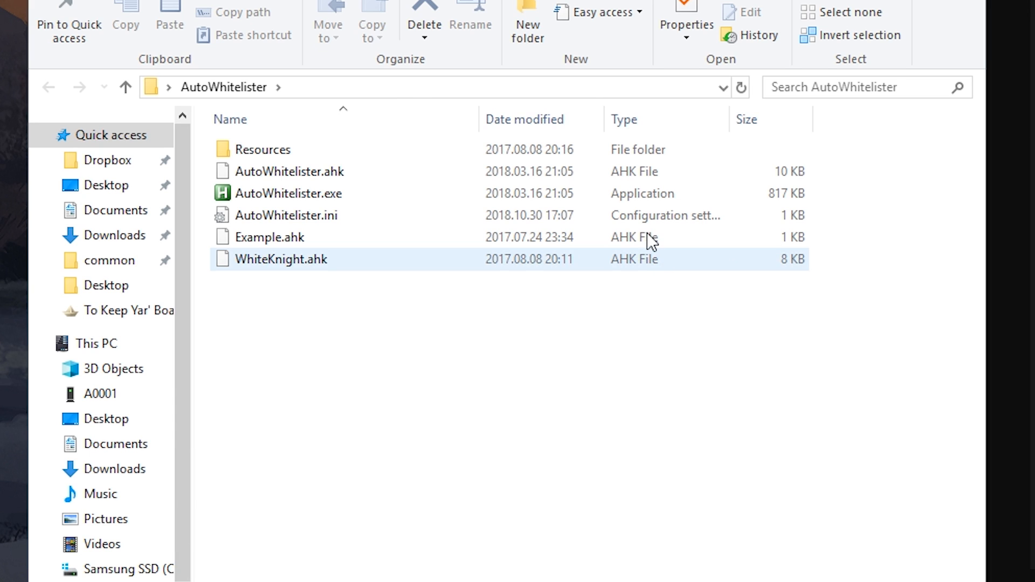
left_click(285, 216)
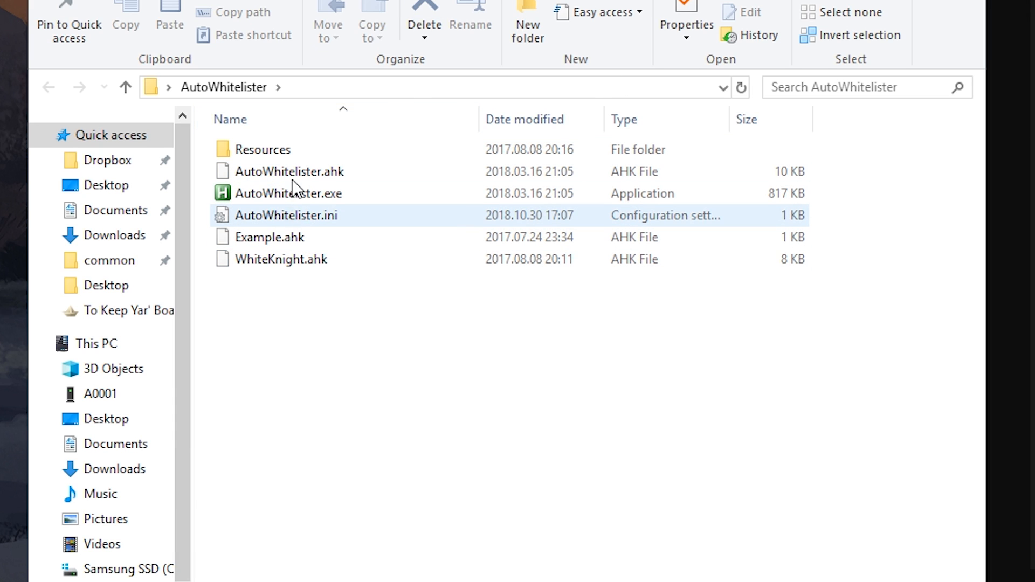
left_click(289, 171)
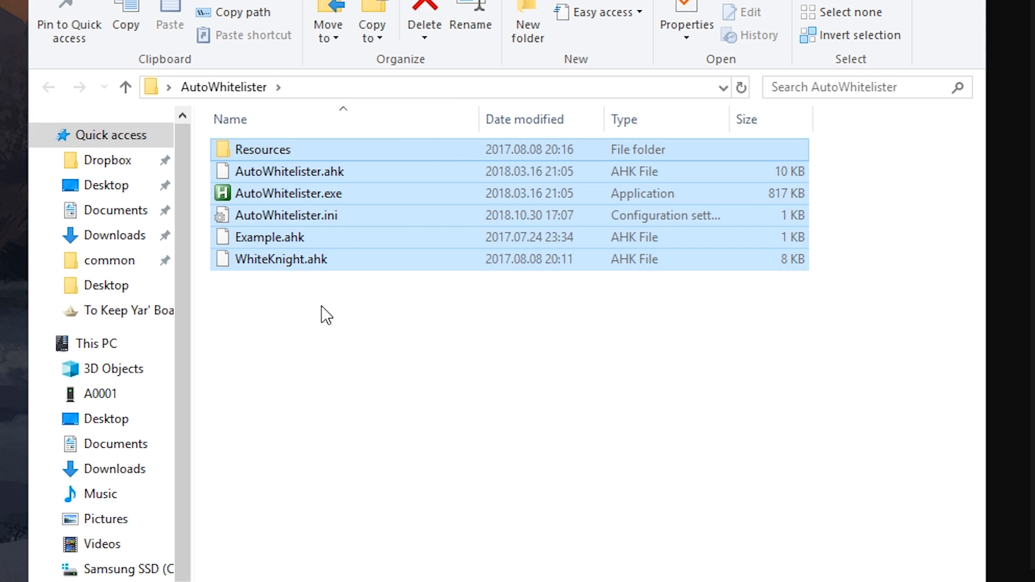
left_click(289, 193)
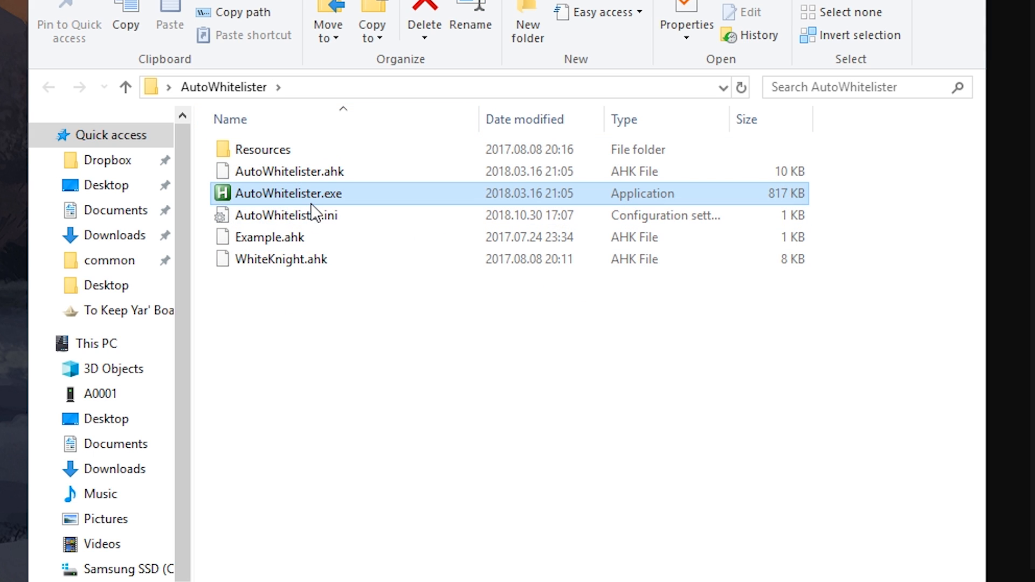
mouse_move(320, 210)
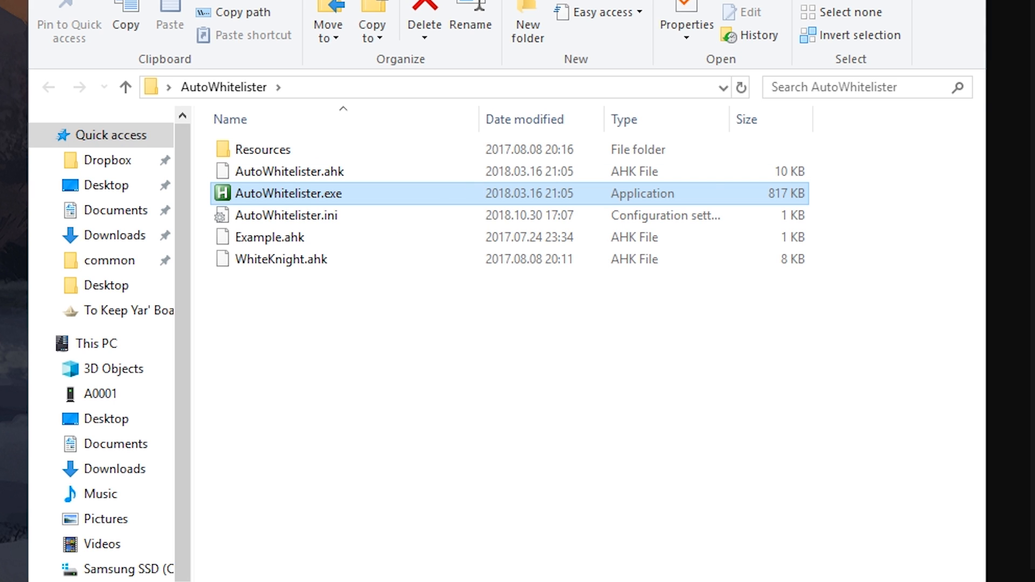
- Launch AutoWhitelister.exe so HidGuardian, HidCerberus and the running service are shown
double_click(288, 193)
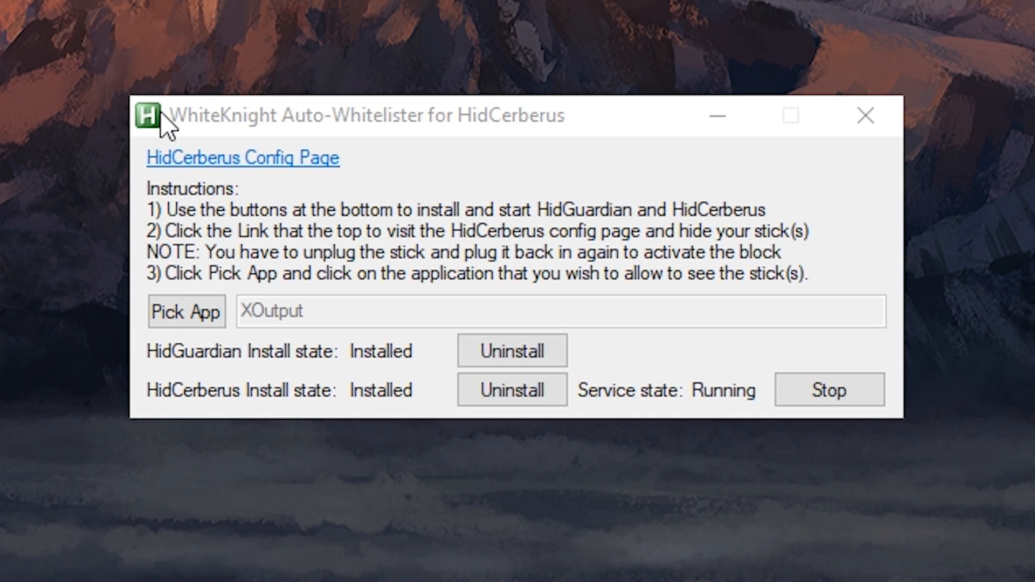
mouse_move(419, 104)
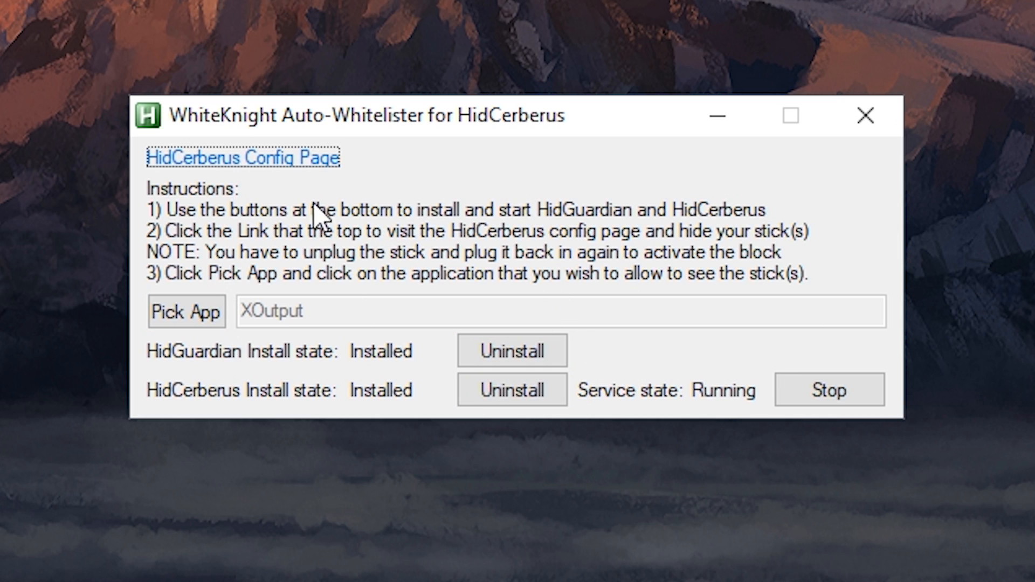
mouse_move(481, 300)
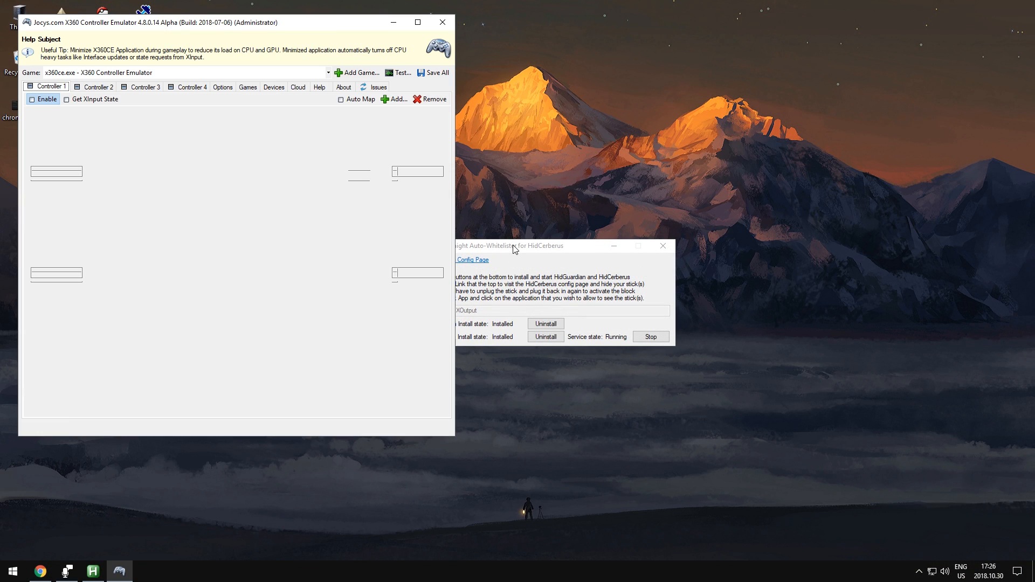
- Pick x360ce as the whitelister's allowed app, then hide the whitelister to the desktop
left_click(32, 99)
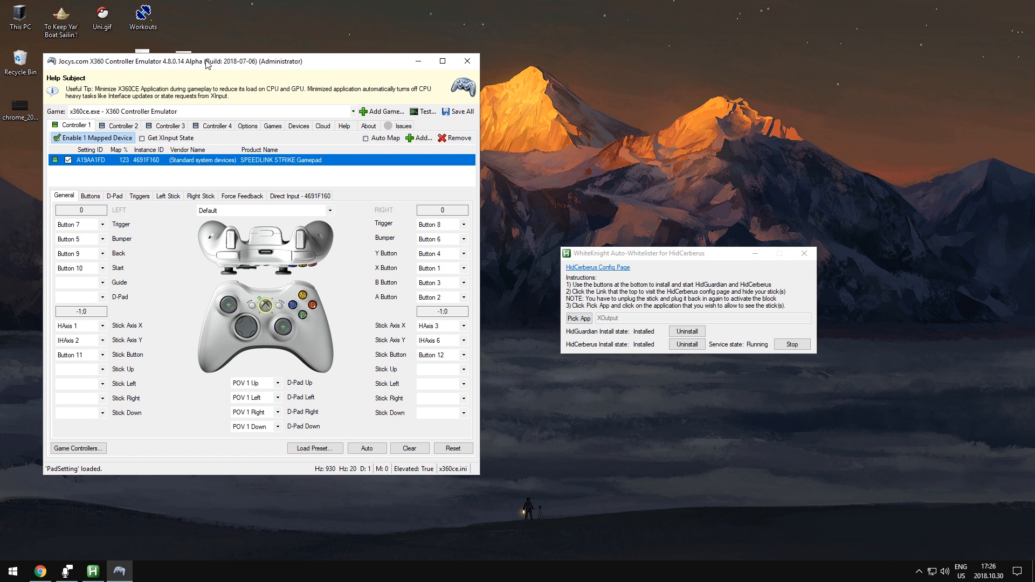
mouse_move(293, 329)
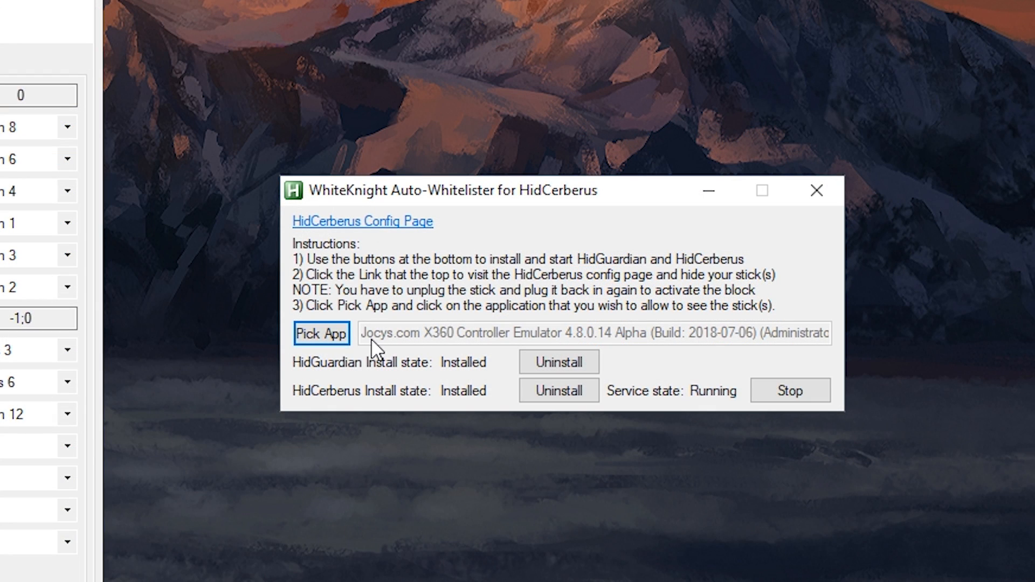
mouse_move(575, 345)
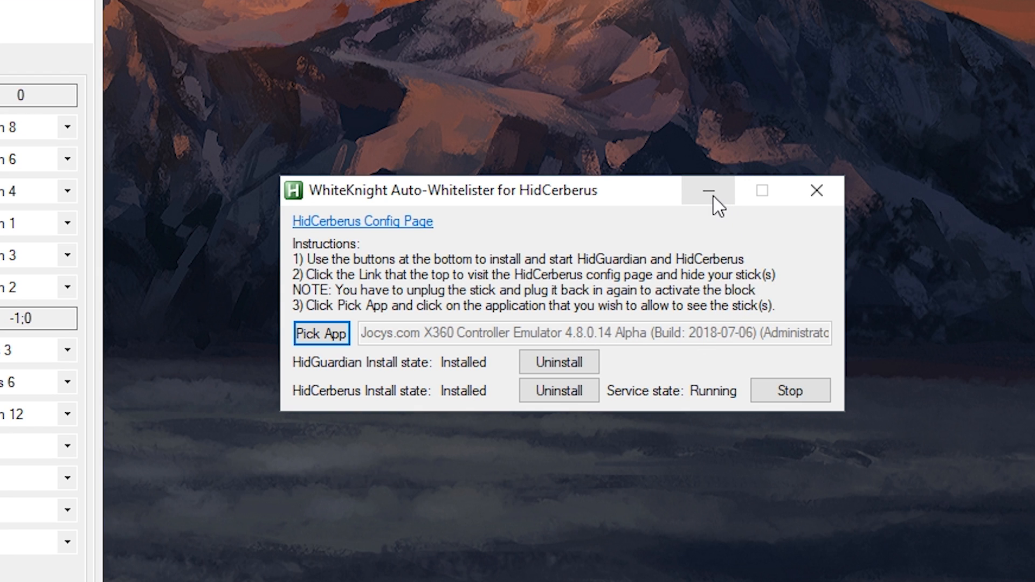
left_click(707, 190)
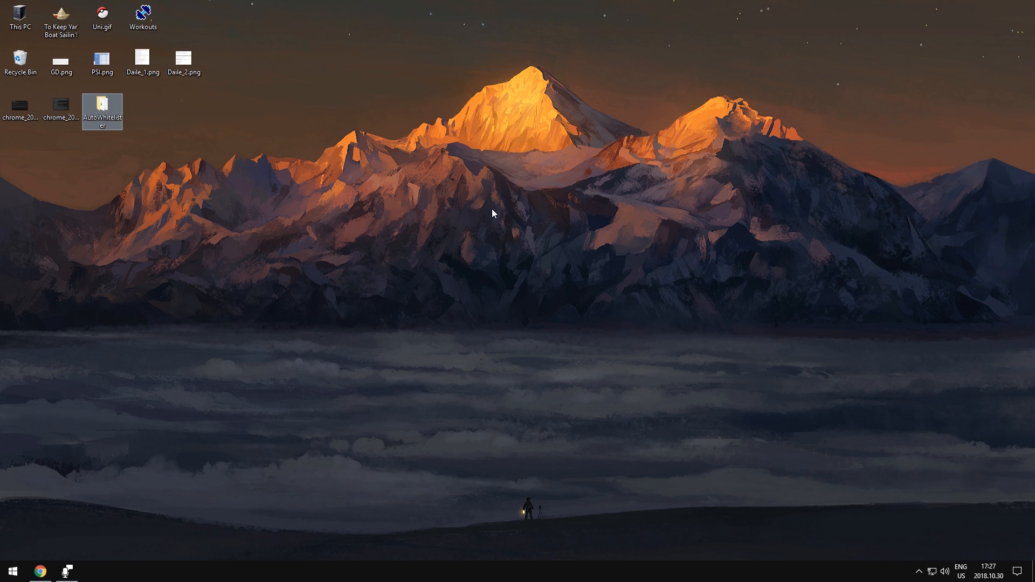
left_click(445, 301)
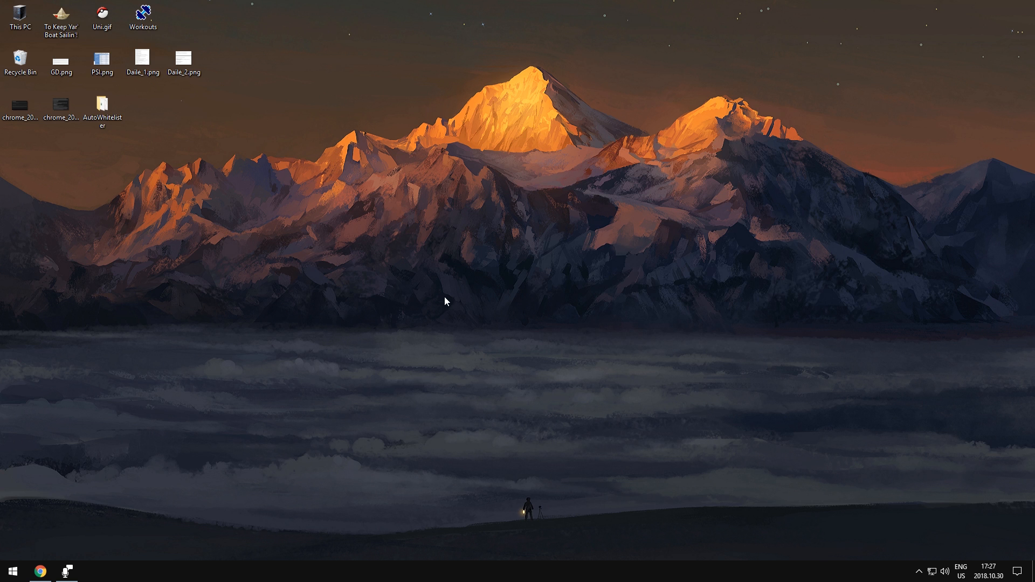
- Restore the whitelister and run XOutput.exe from the To Keep Yar' Boat Sailin'! folder
double_click(101, 105)
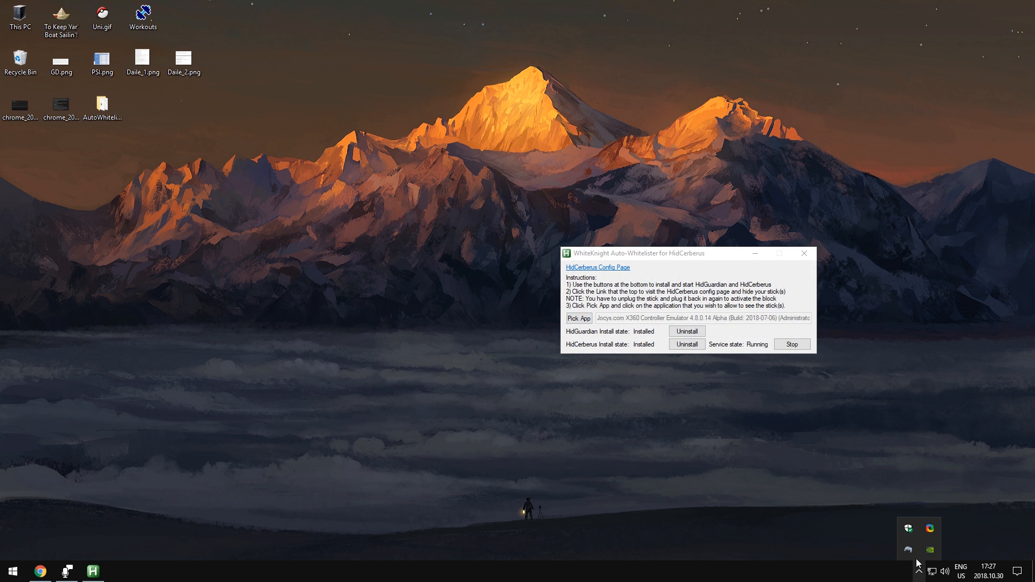
mouse_move(92, 35)
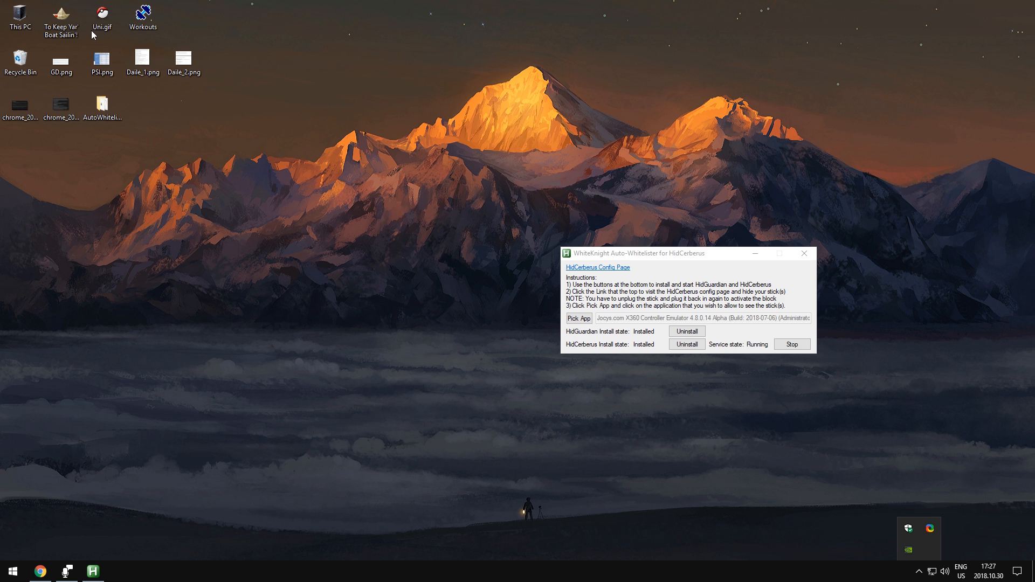
left_click(61, 20)
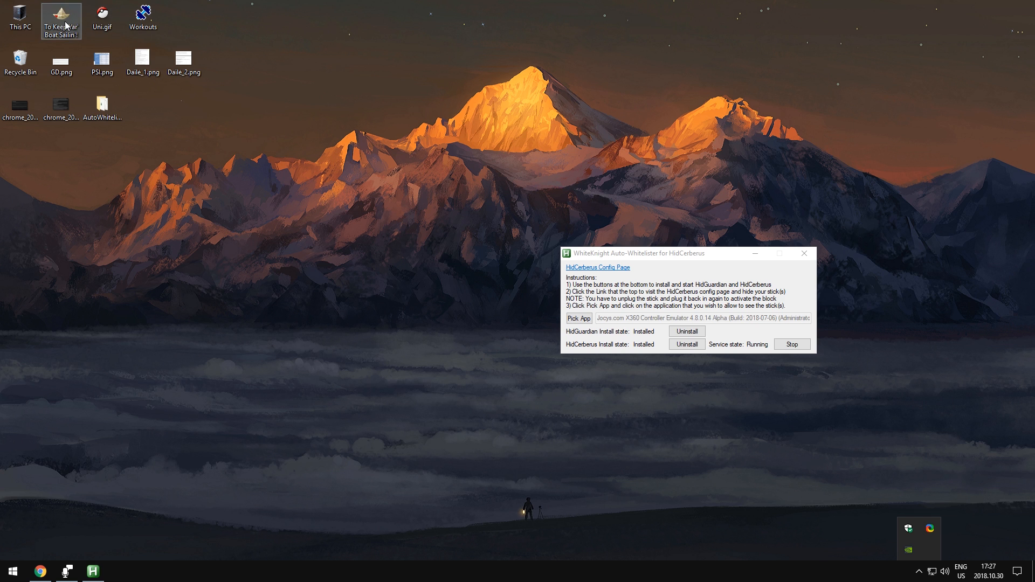
double_click(61, 18)
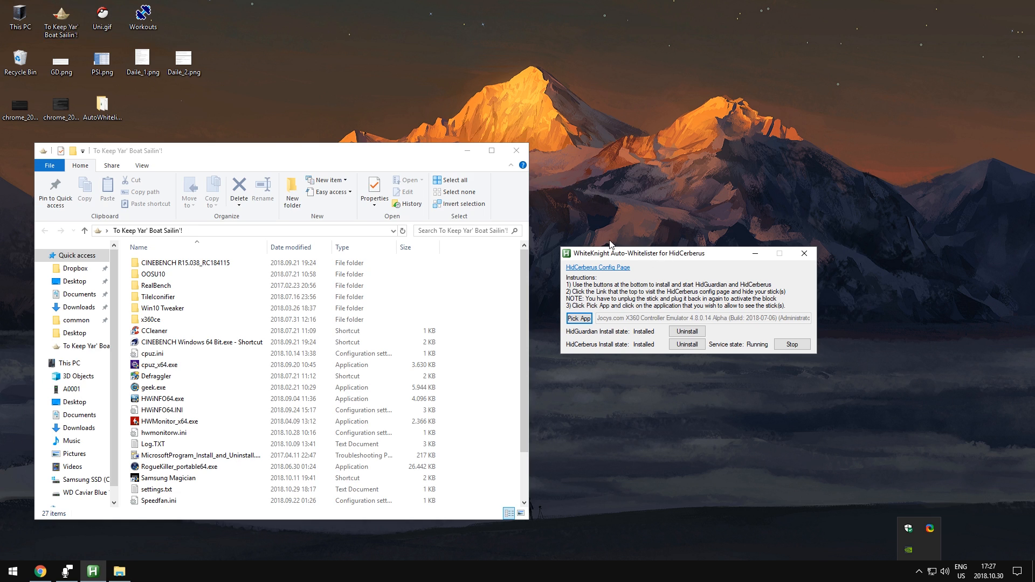
left_click(157, 489)
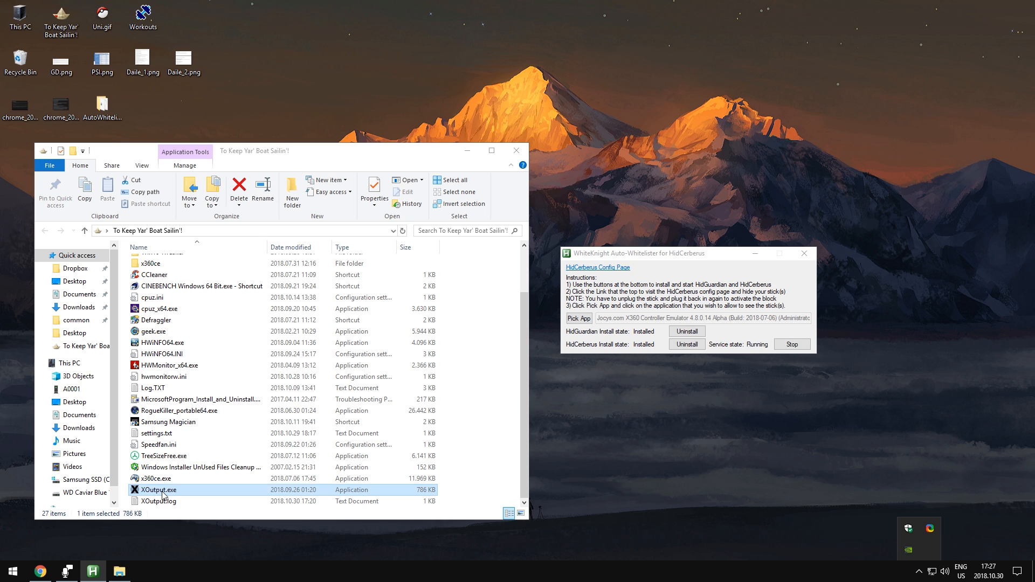
double_click(157, 490)
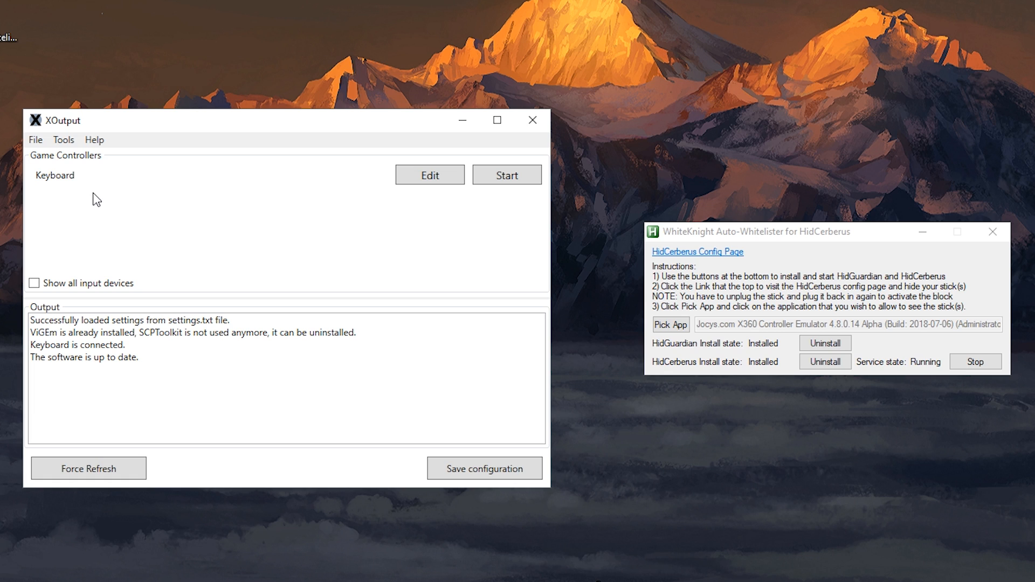
mouse_move(237, 256)
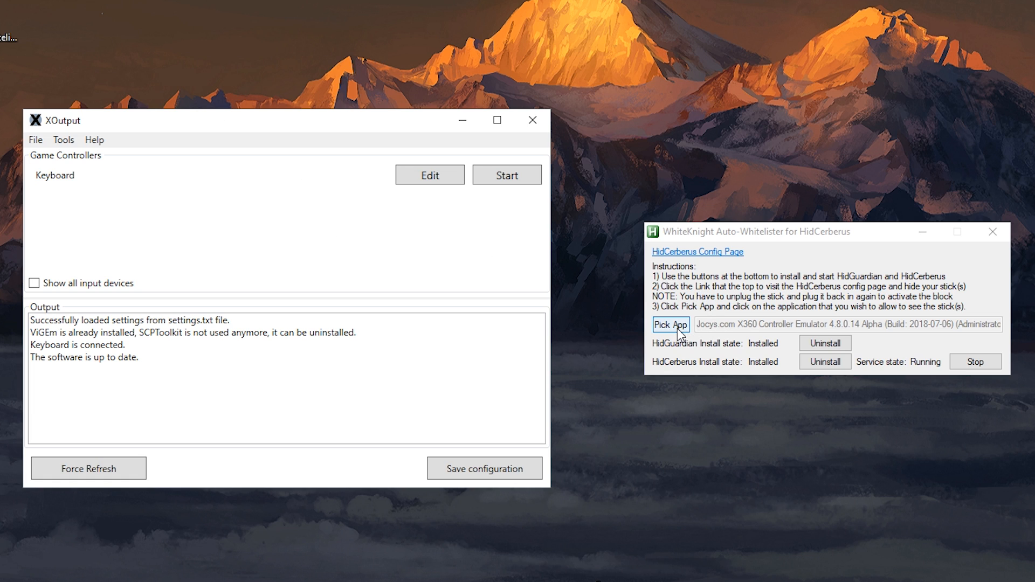
- Pick XOutput as the allowed app and edit the SPEEDLINK STRIKE Gamepad's mapping
left_click(669, 324)
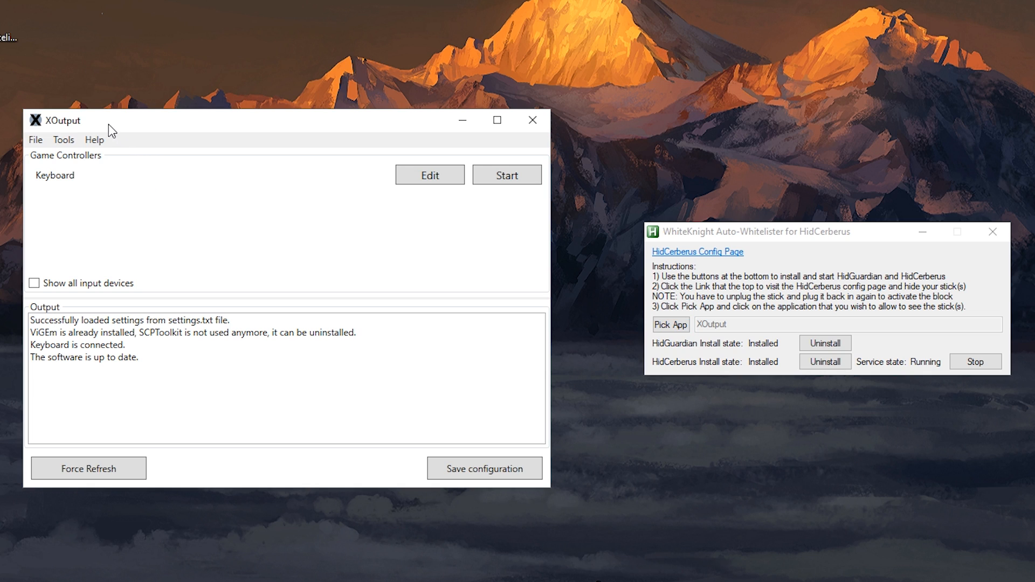
mouse_move(76, 217)
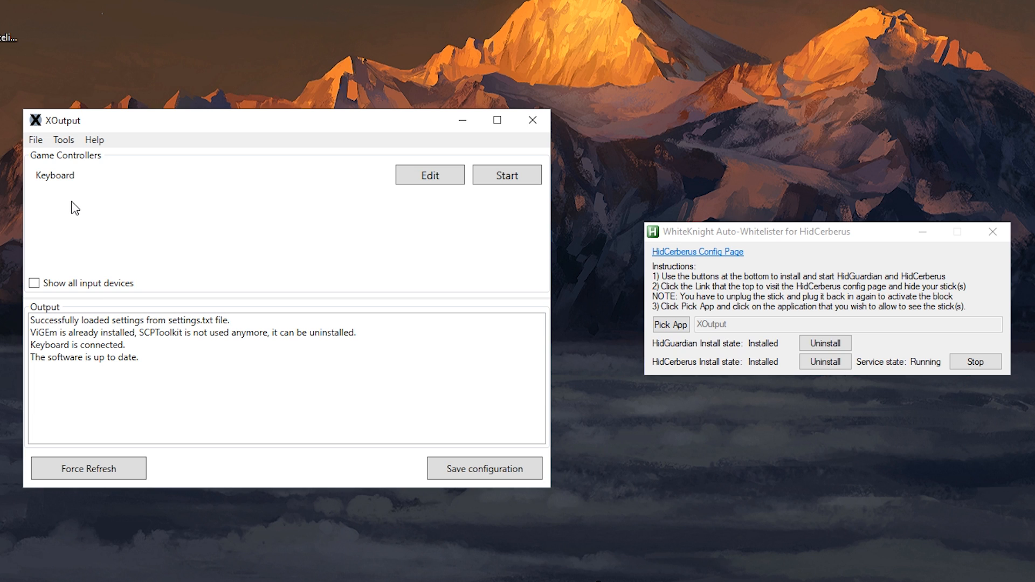
mouse_move(130, 232)
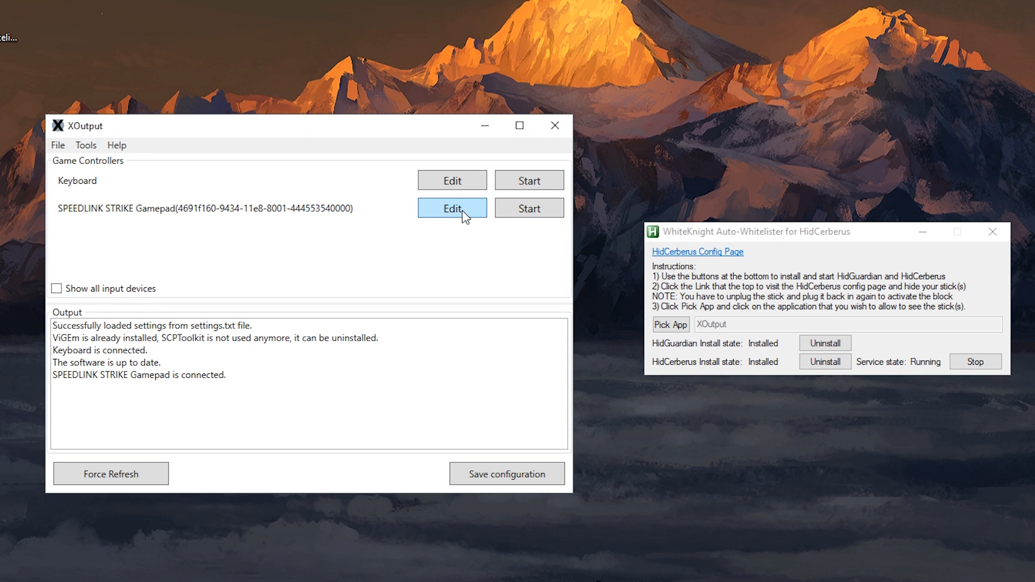
left_click(451, 208)
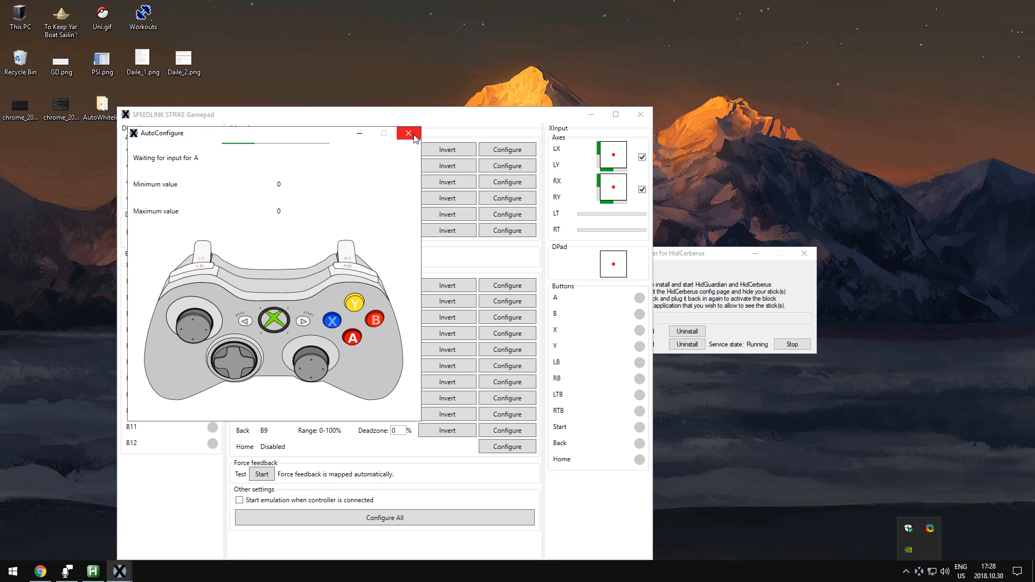
- Dismiss the mapping window and start the SPEEDLINK STRIKE Gamepad as controller #1
left_click(408, 132)
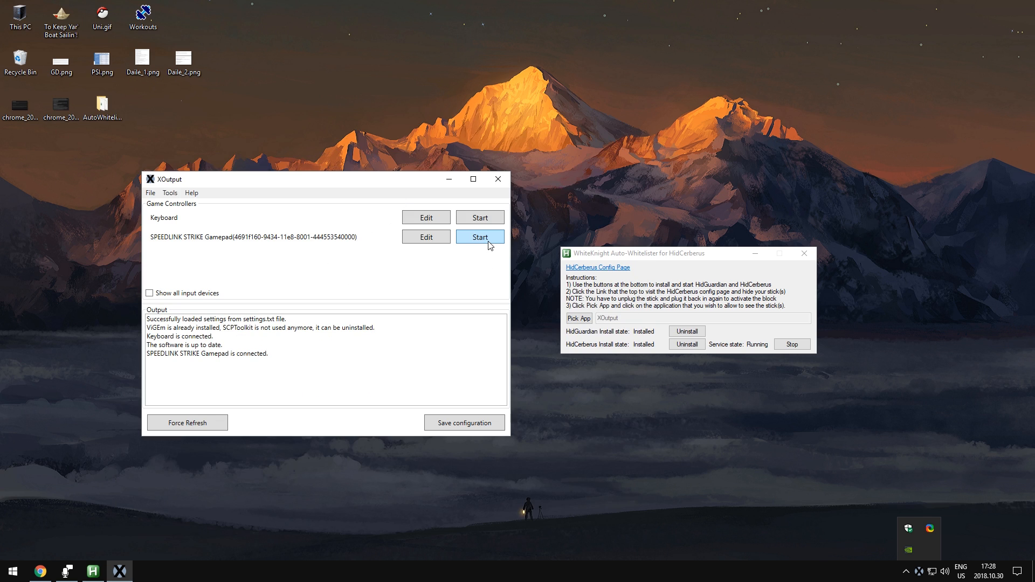
left_click(480, 236)
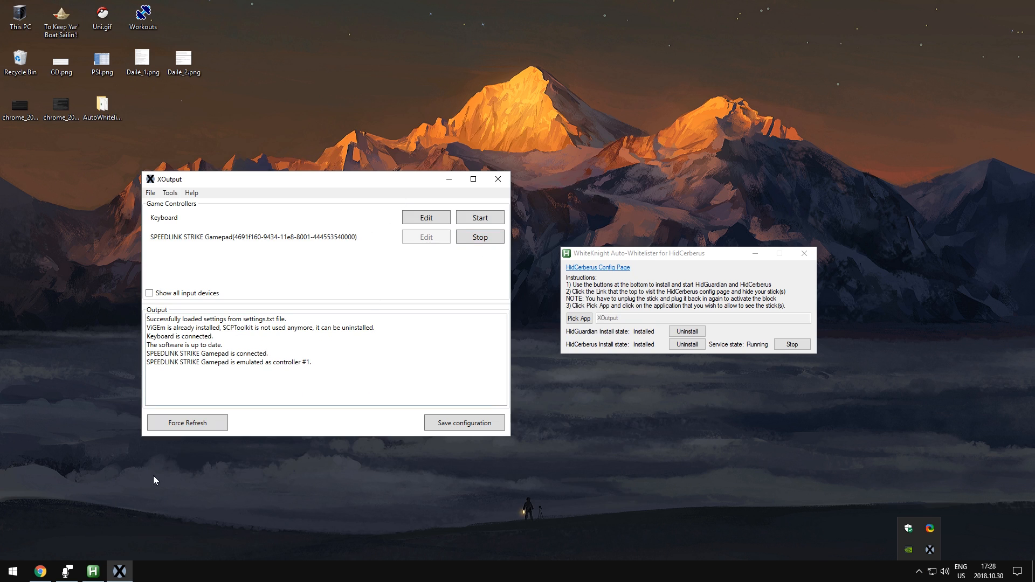
mouse_move(110, 490)
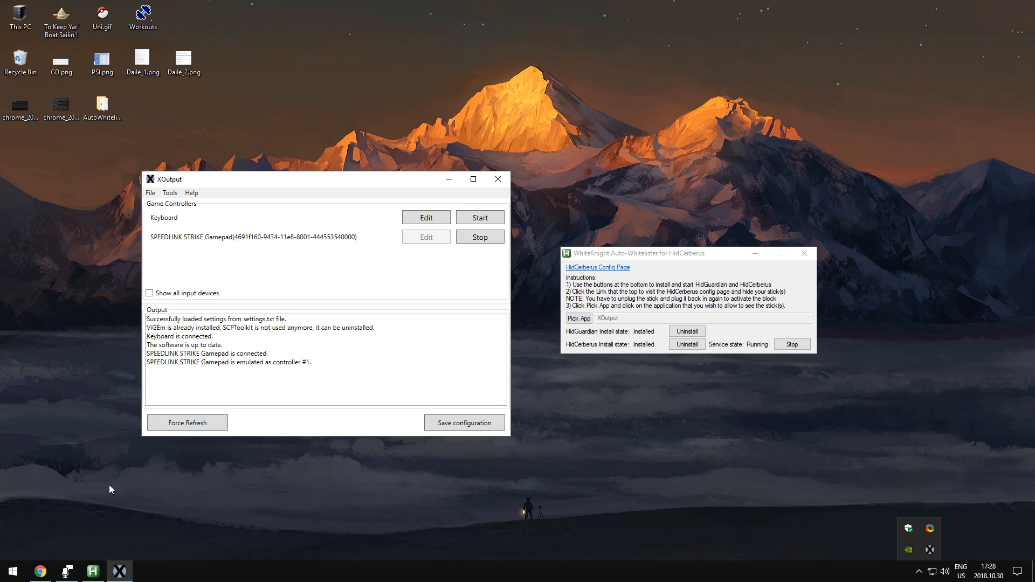
left_click(12, 570)
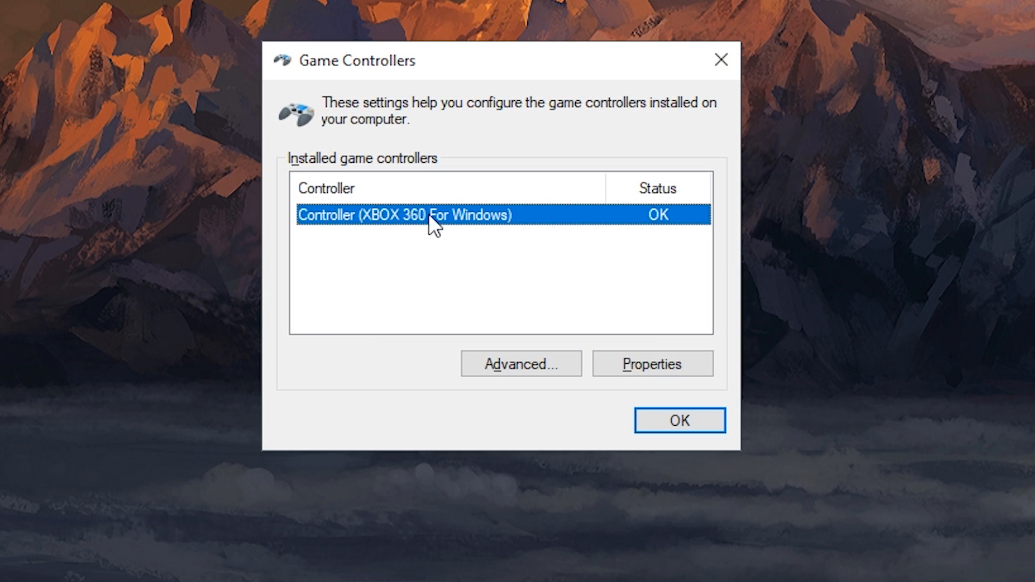
mouse_move(685, 305)
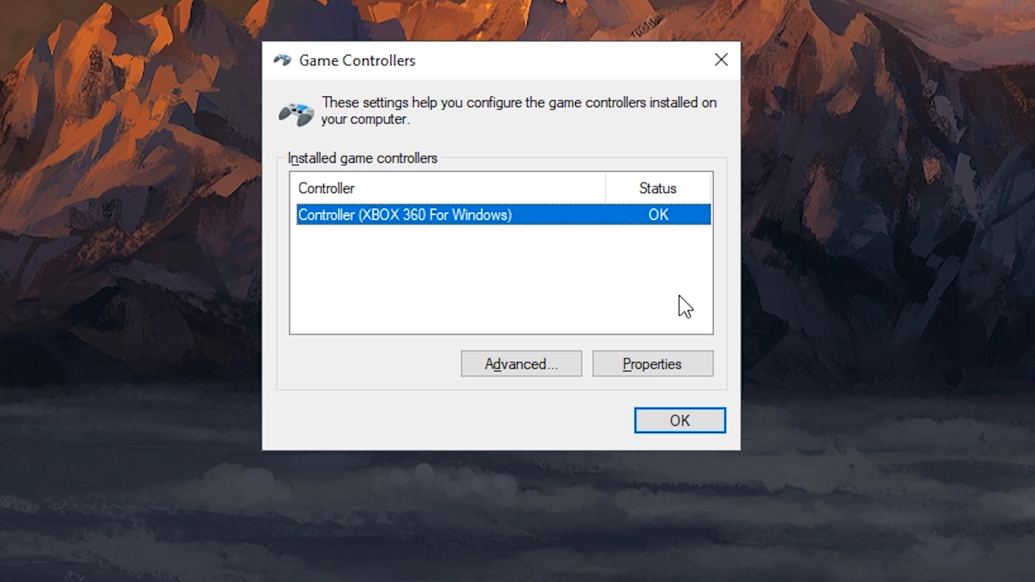
mouse_move(696, 336)
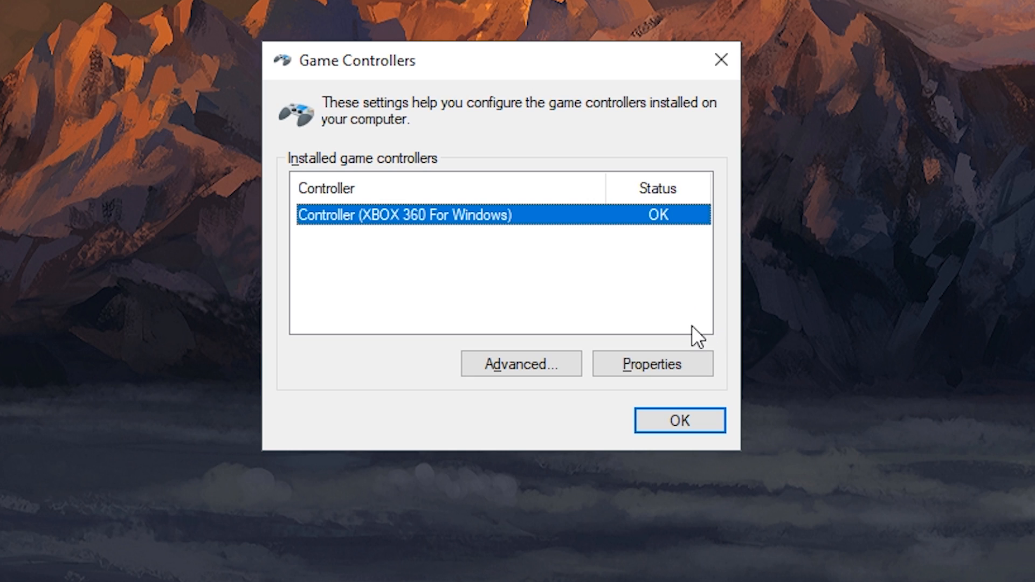
- Confirm Controller (XBOX 360 For Windows) shows OK and close Game Controllers
left_click(651, 364)
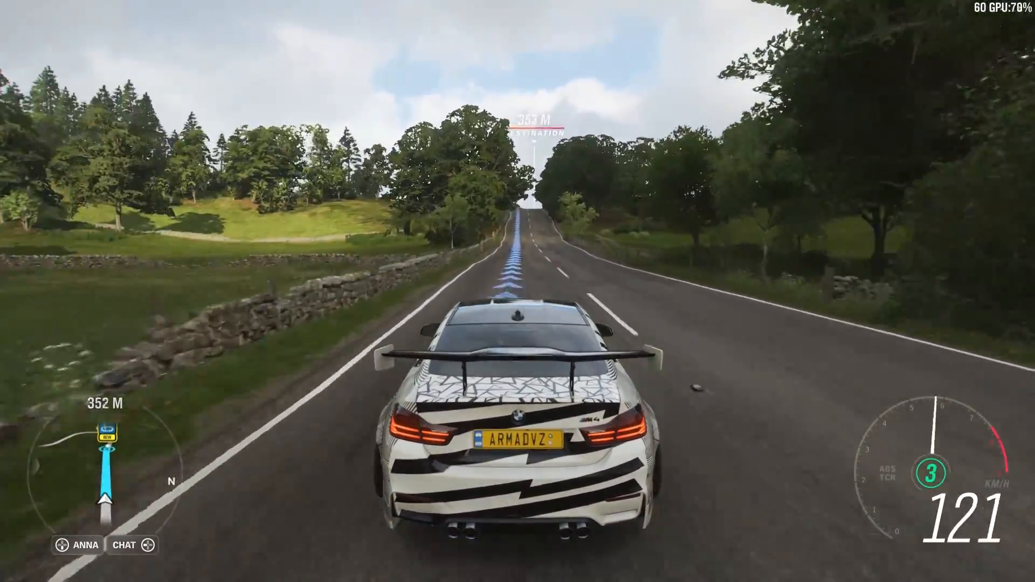
- Accelerate the BMW M4 down the country road toward the destination
key("w")
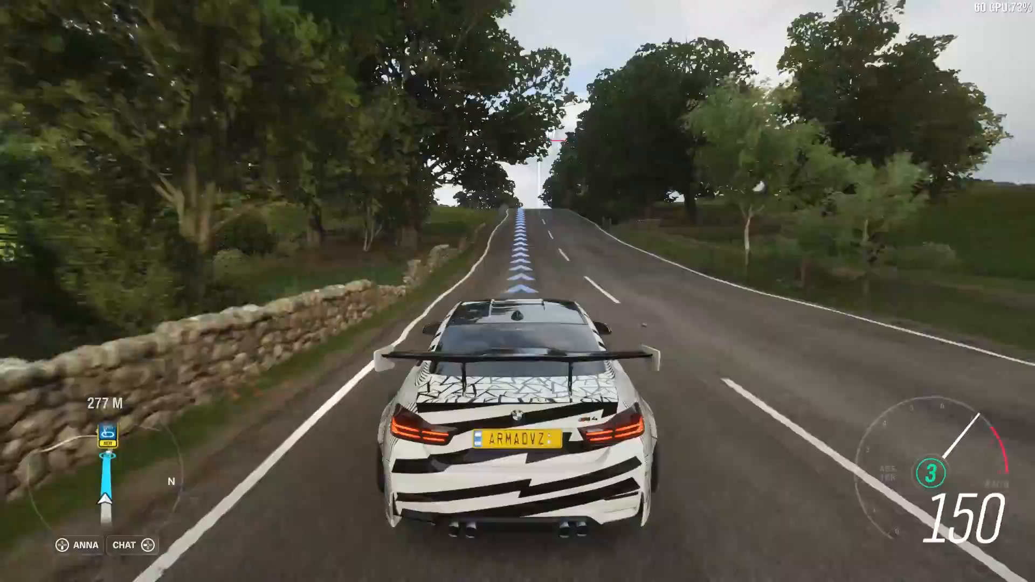